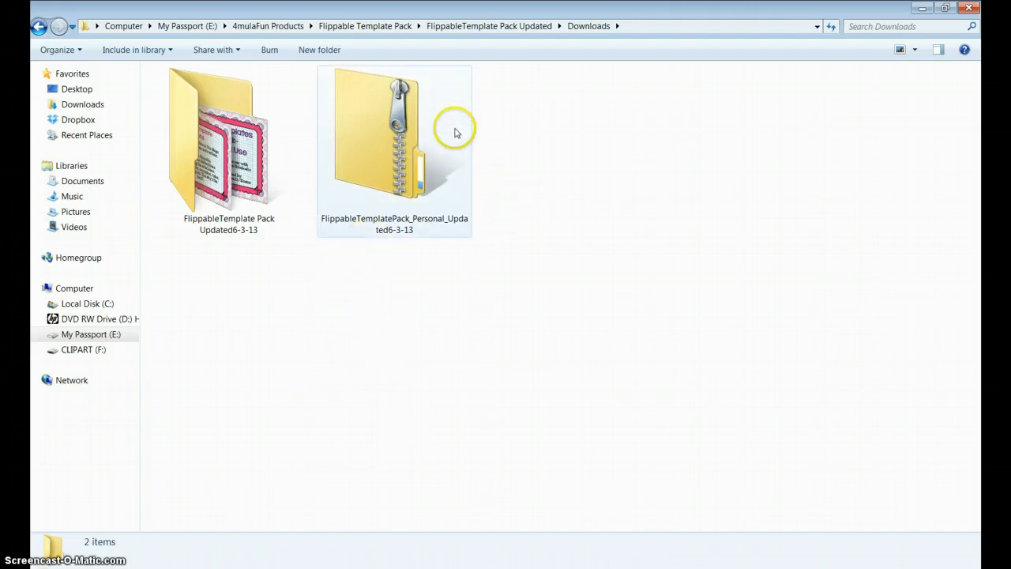
mouse_move(466, 222)
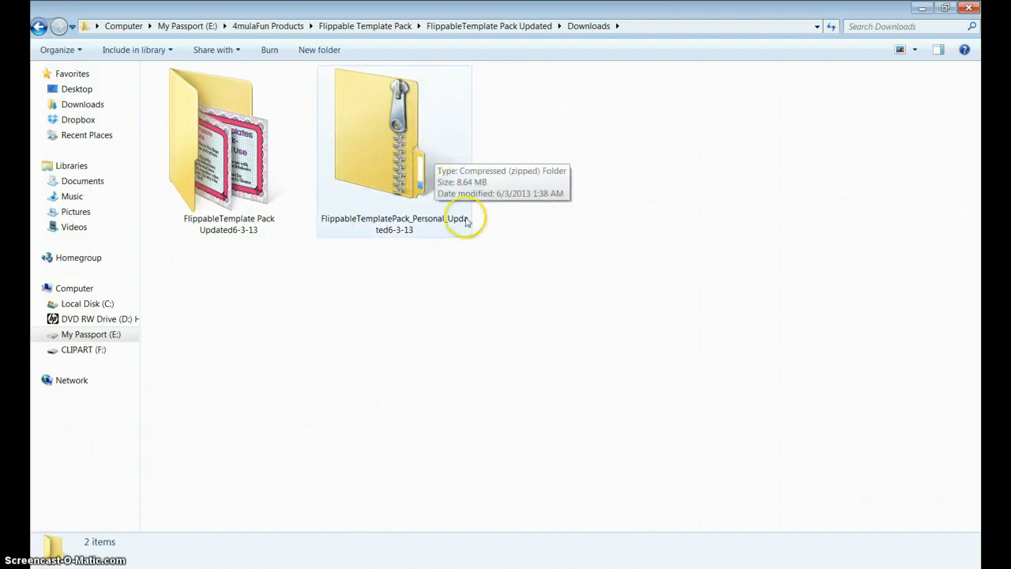
Open the extracted FlippableTemplate Pack Updated6-3-13 folder and show its files as extra large thumbnails.
left_click(393, 143)
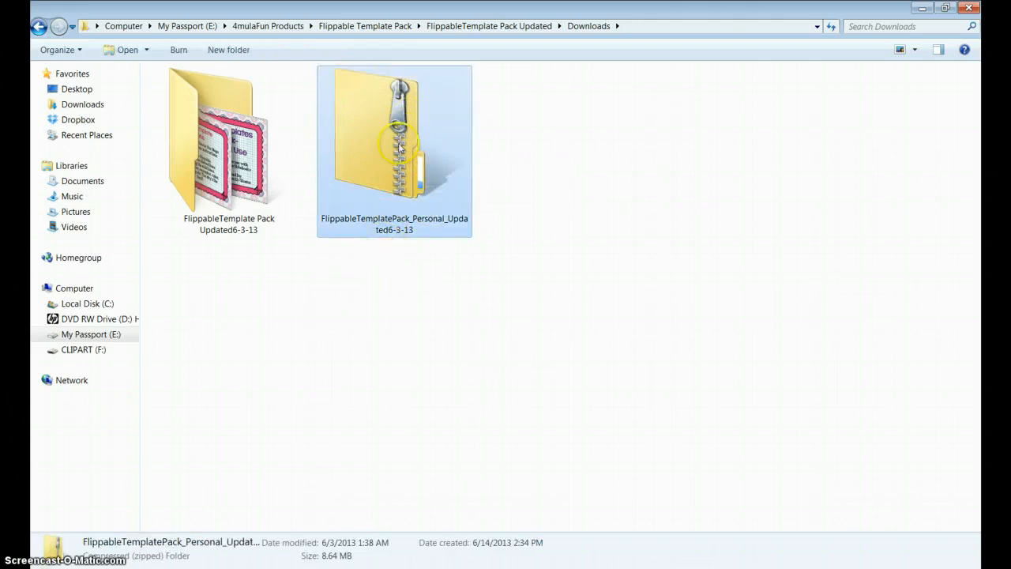
right_click(395, 150)
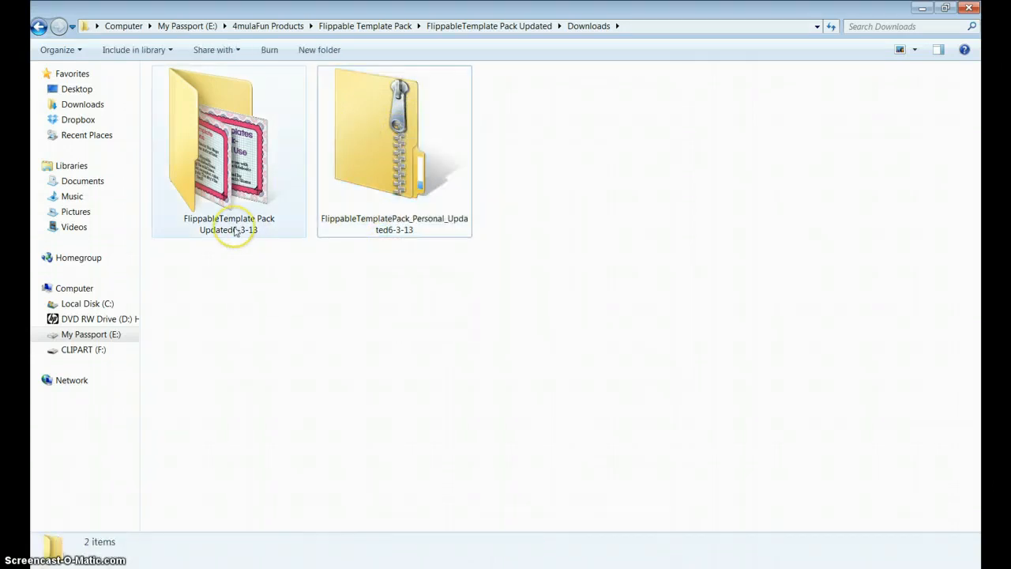
double_click(228, 139)
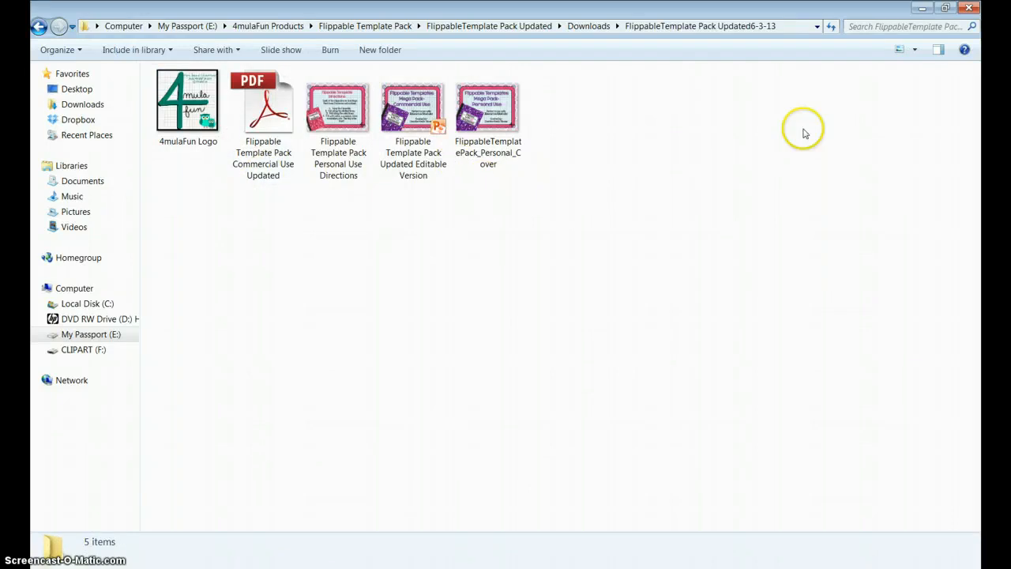
left_click(901, 49)
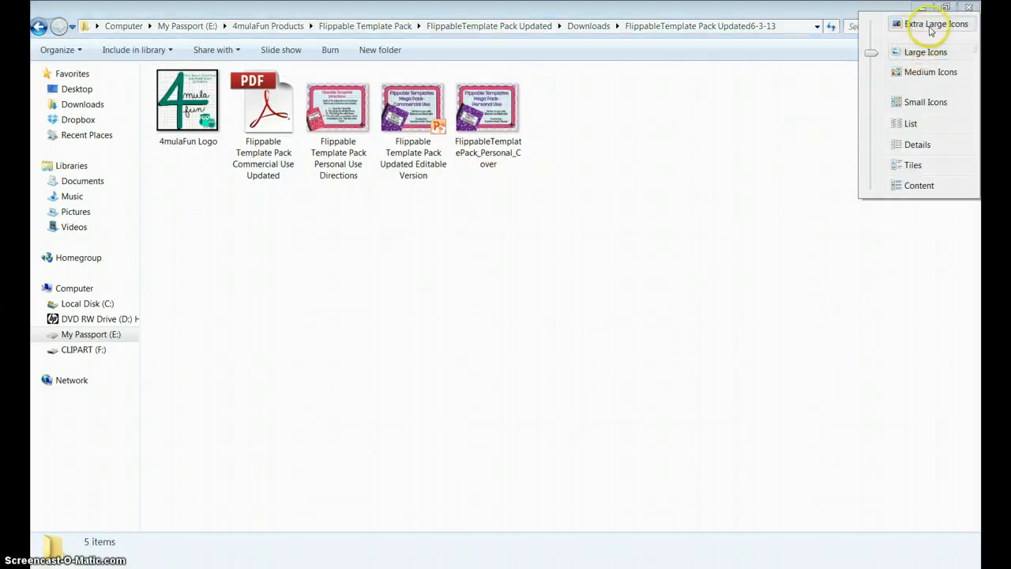
left_click(937, 24)
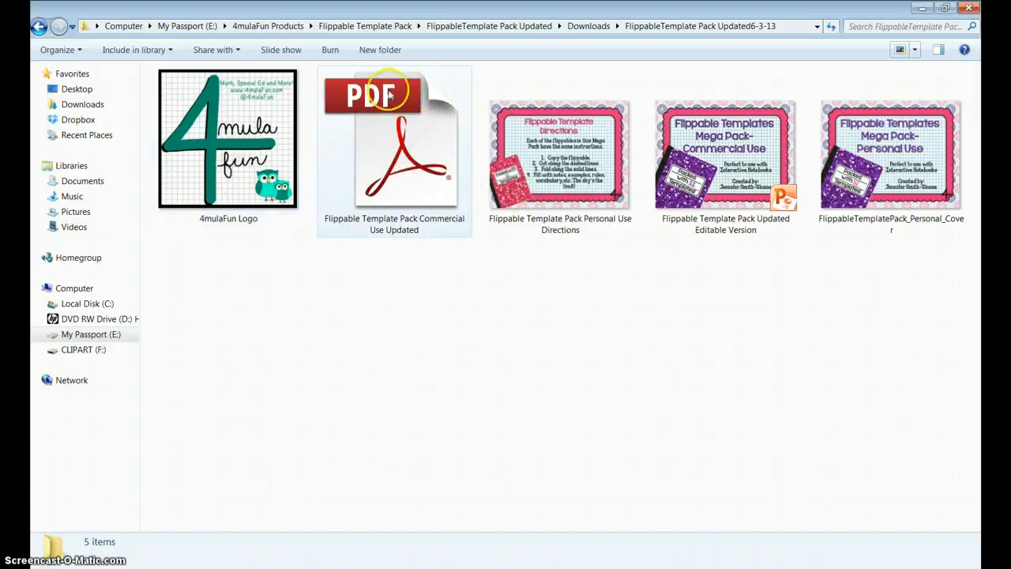
mouse_move(395, 237)
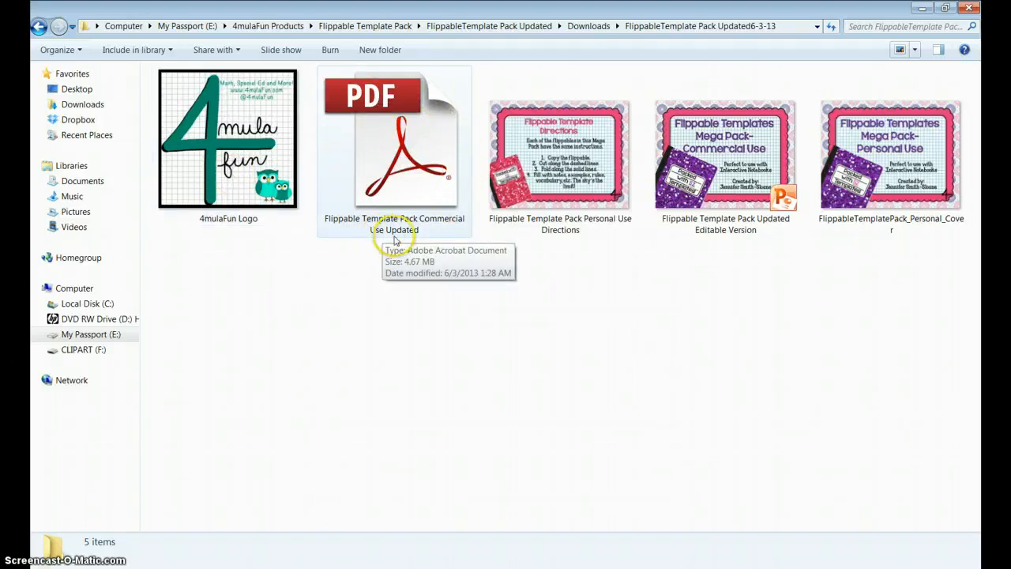
Select the personal use directions image and then the personal use cover image.
left_click(560, 155)
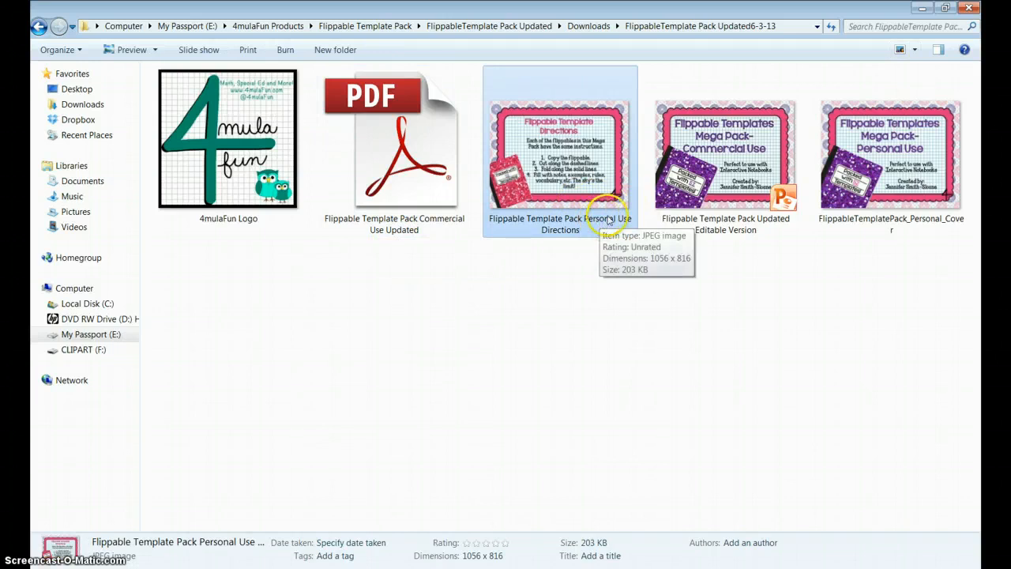
mouse_move(687, 229)
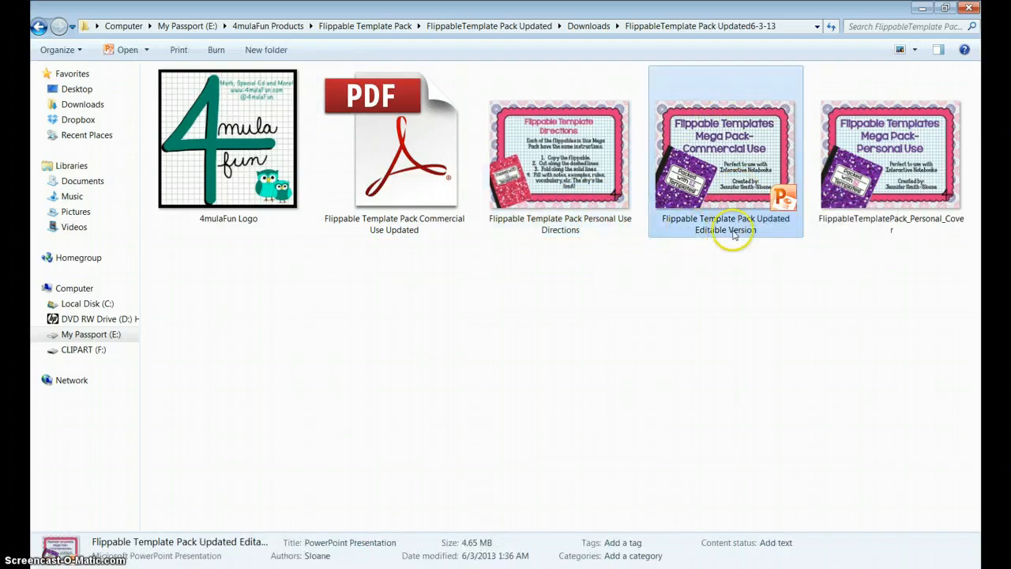
left_click(891, 155)
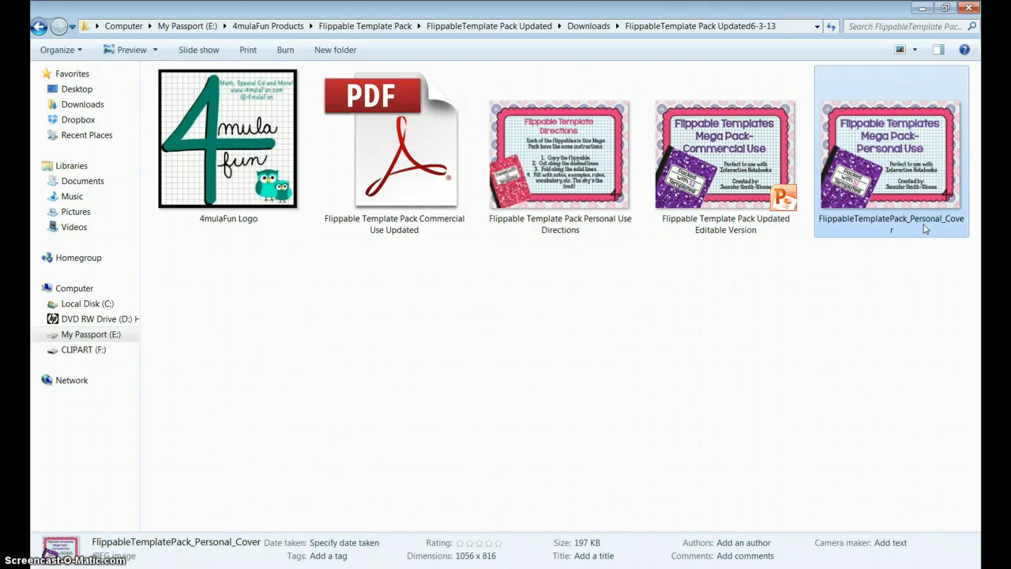
mouse_move(278, 248)
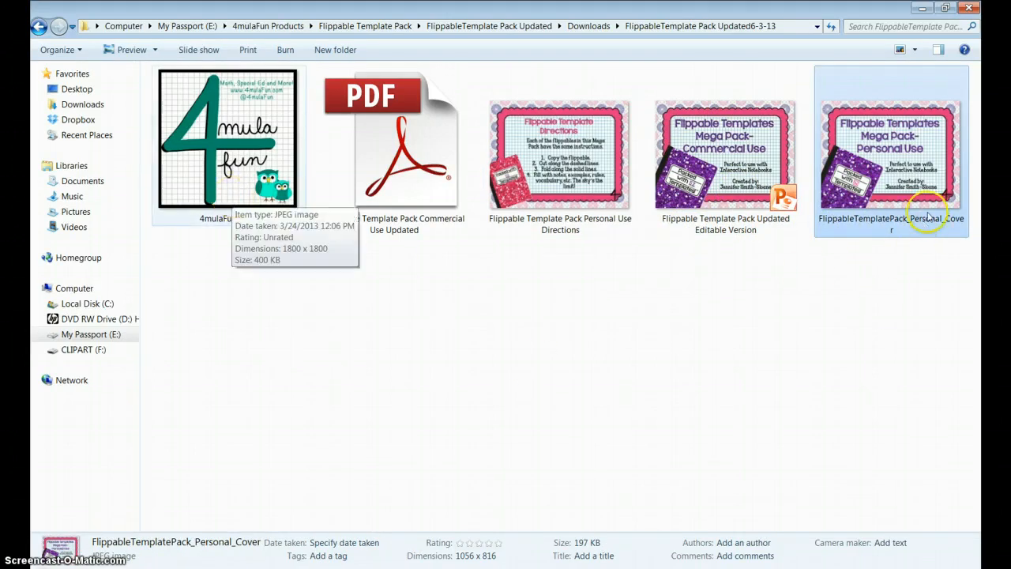
mouse_move(276, 227)
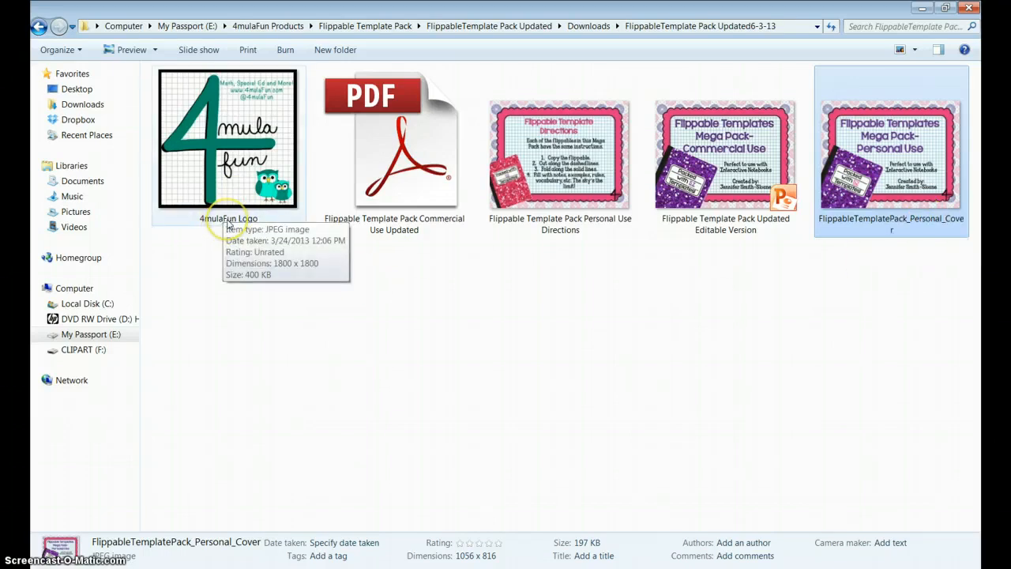
mouse_move(233, 183)
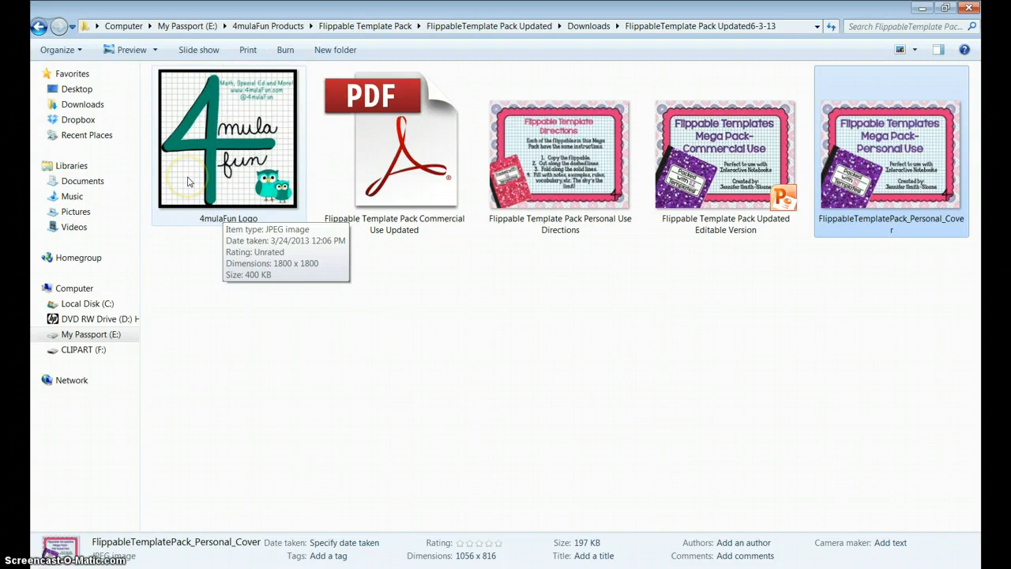
mouse_move(250, 155)
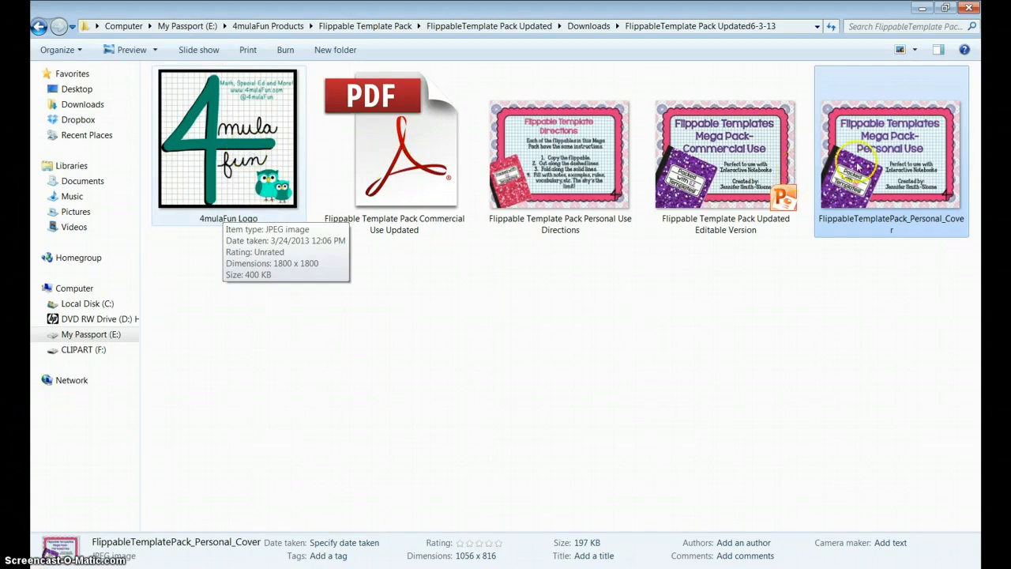
double_click(560, 155)
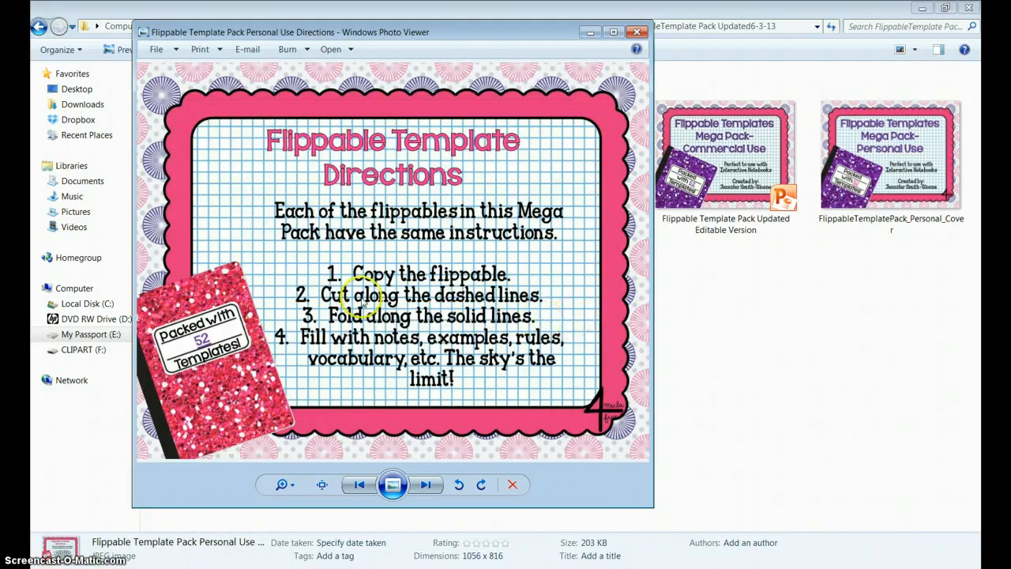
mouse_move(670, 373)
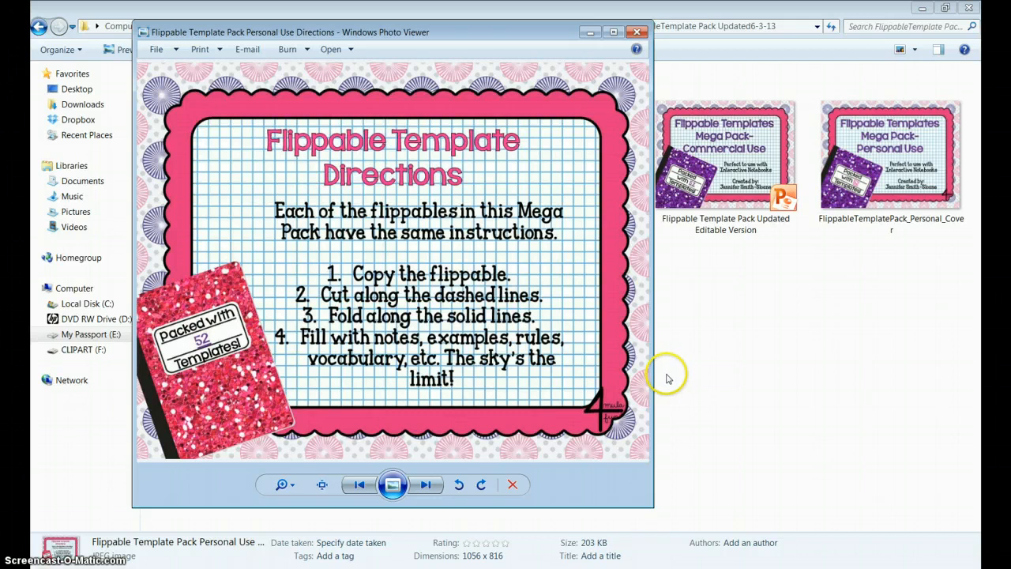
mouse_move(667, 385)
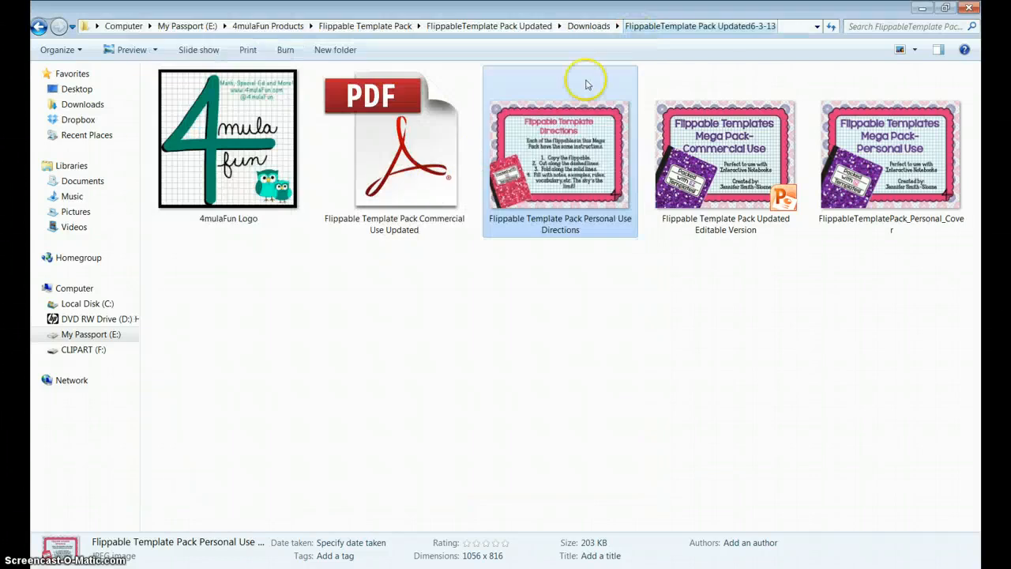
Open the Commercial Use Updated PDF in Acrobat and page forward to the four-flap shutterfold template.
double_click(394, 139)
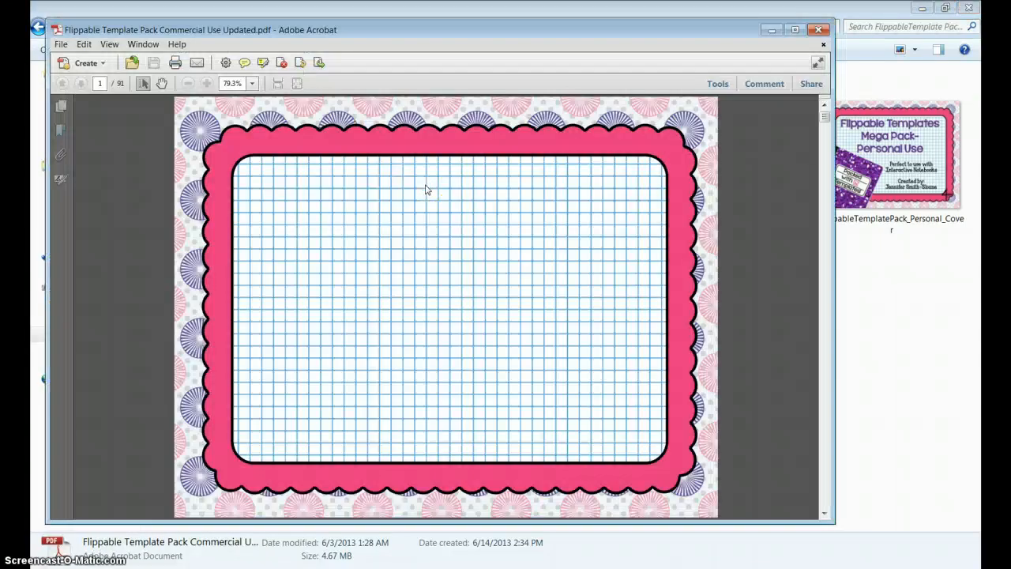
scroll("down", 3)
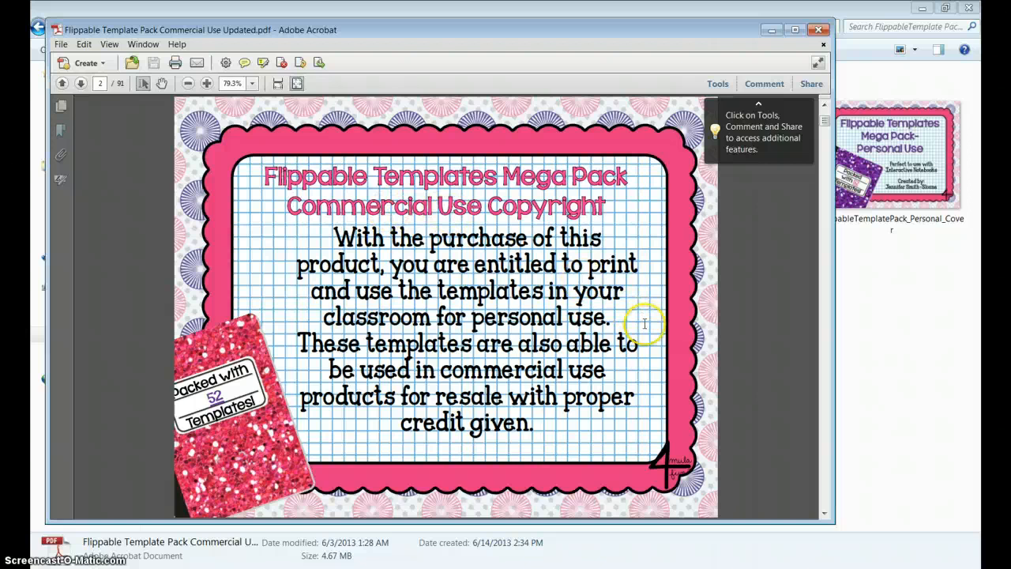
left_click(79, 83)
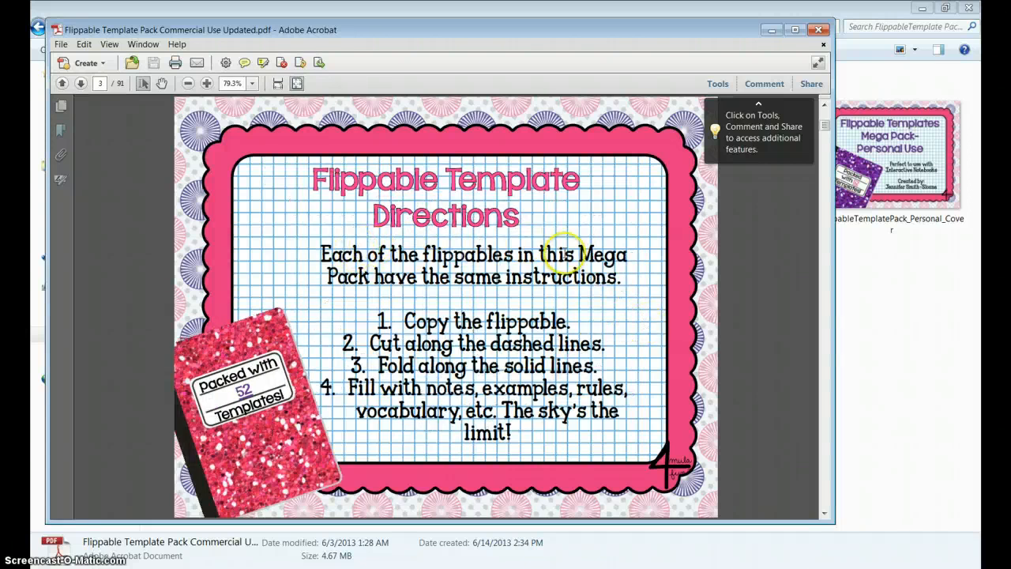
left_click(79, 82)
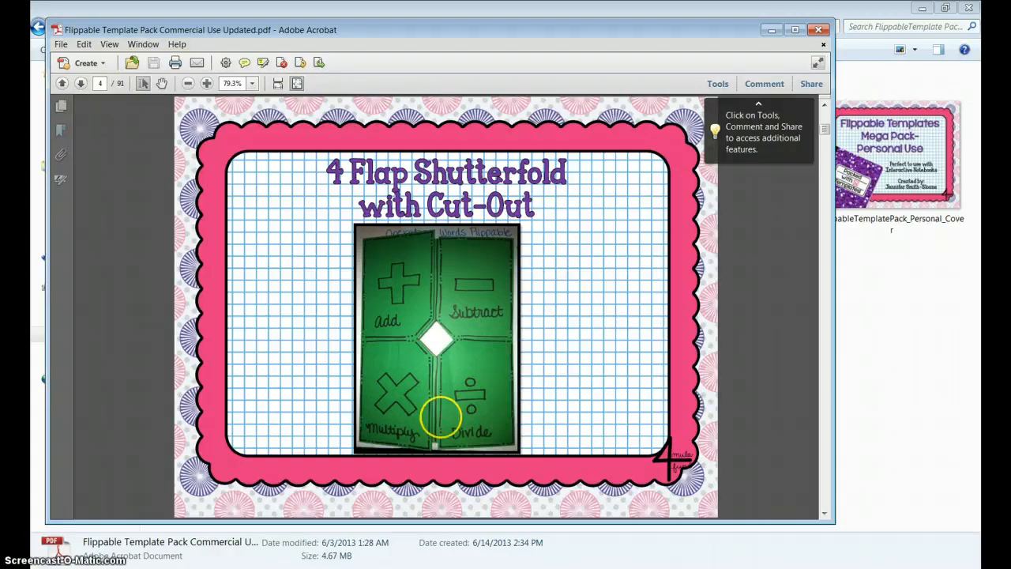
mouse_move(601, 292)
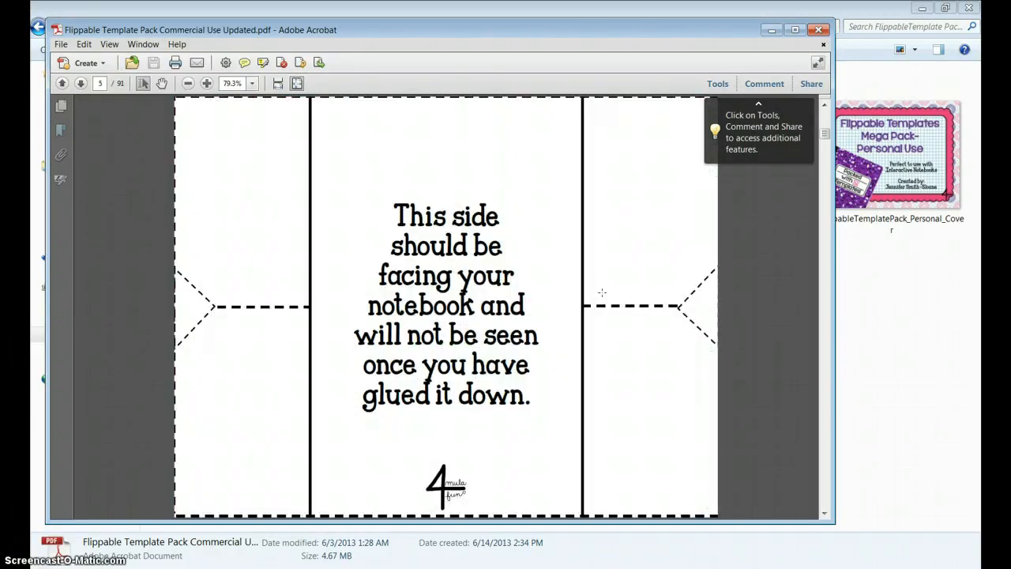
left_click(79, 82)
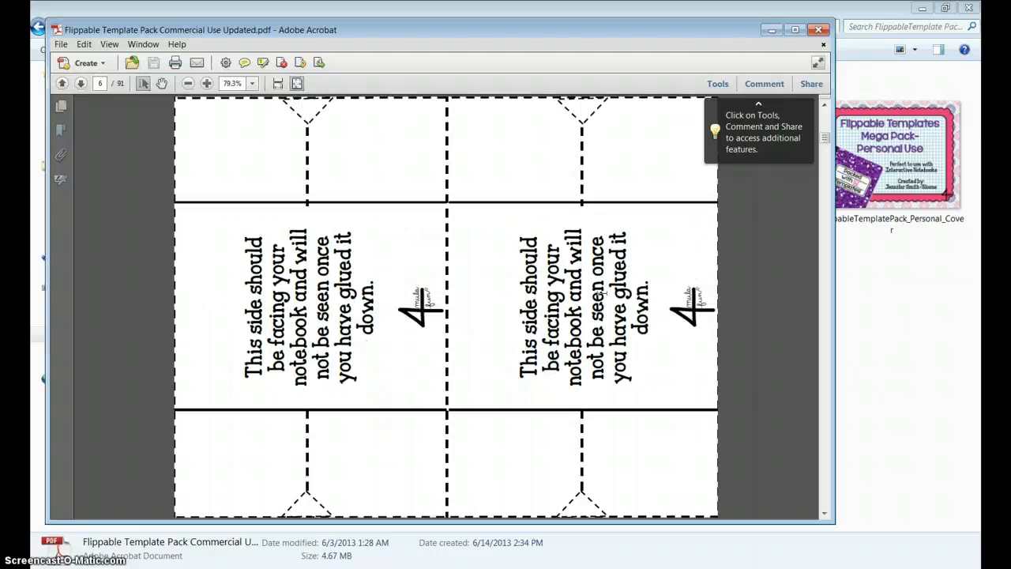
left_click(80, 82)
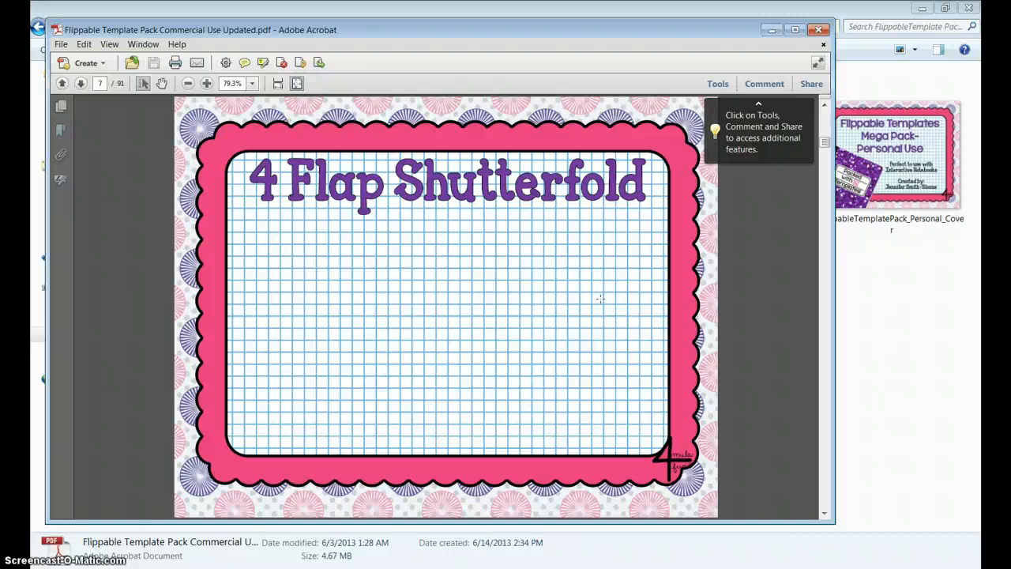
left_click(600, 303)
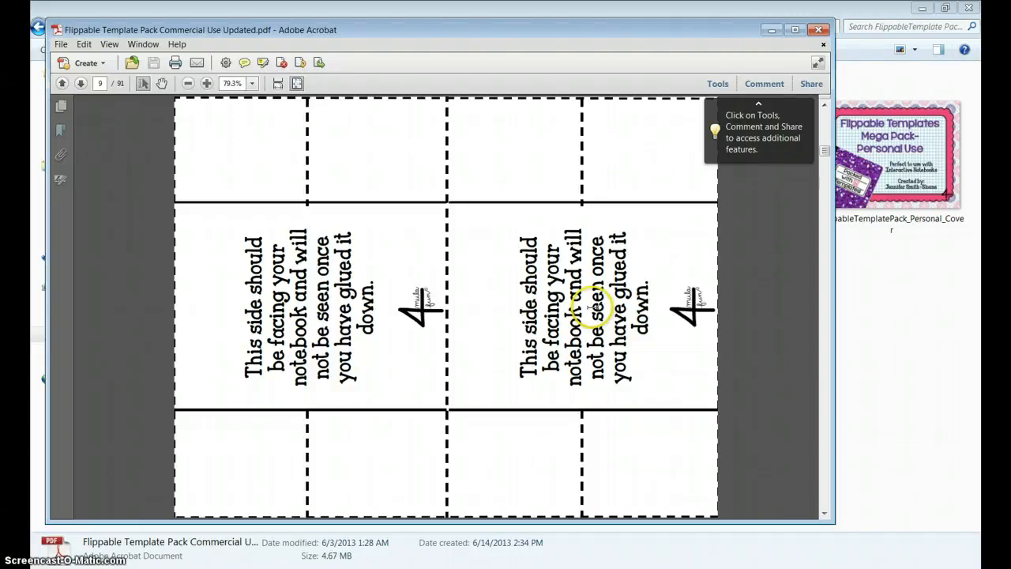
Page past the skinny flap, cootie catcher and mini book templates, then close Acrobat.
left_click(79, 82)
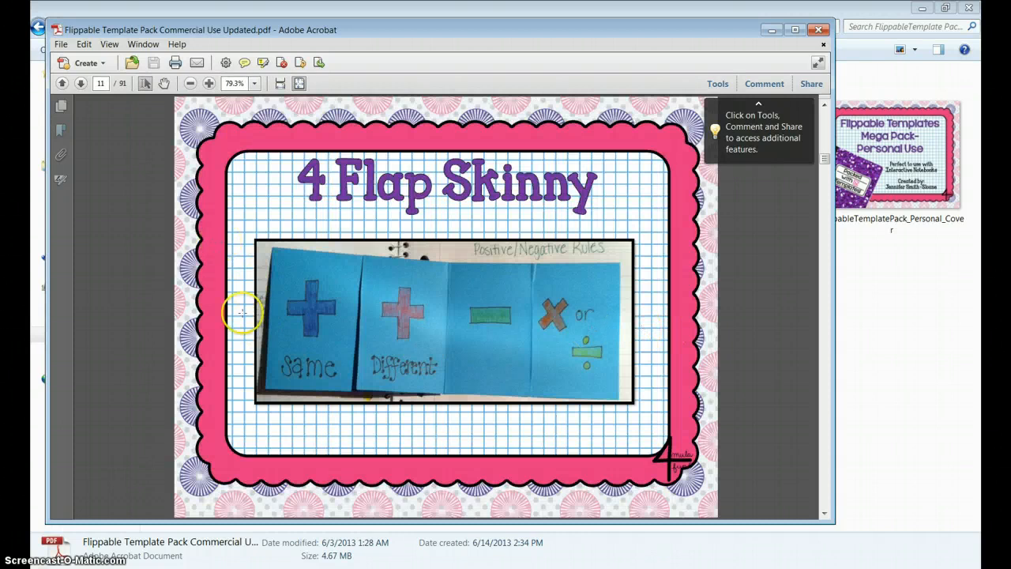
mouse_move(676, 392)
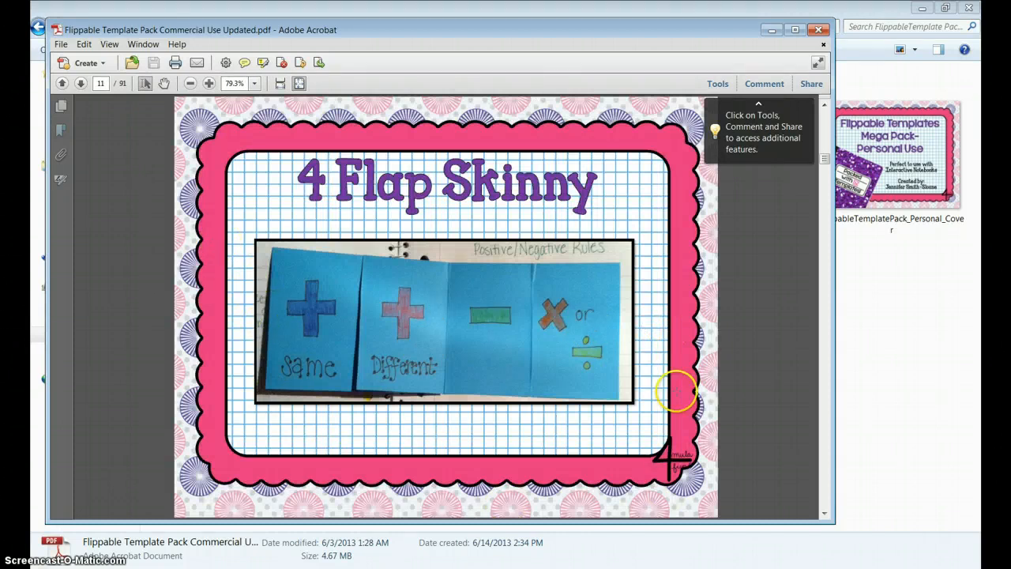
left_click(79, 82)
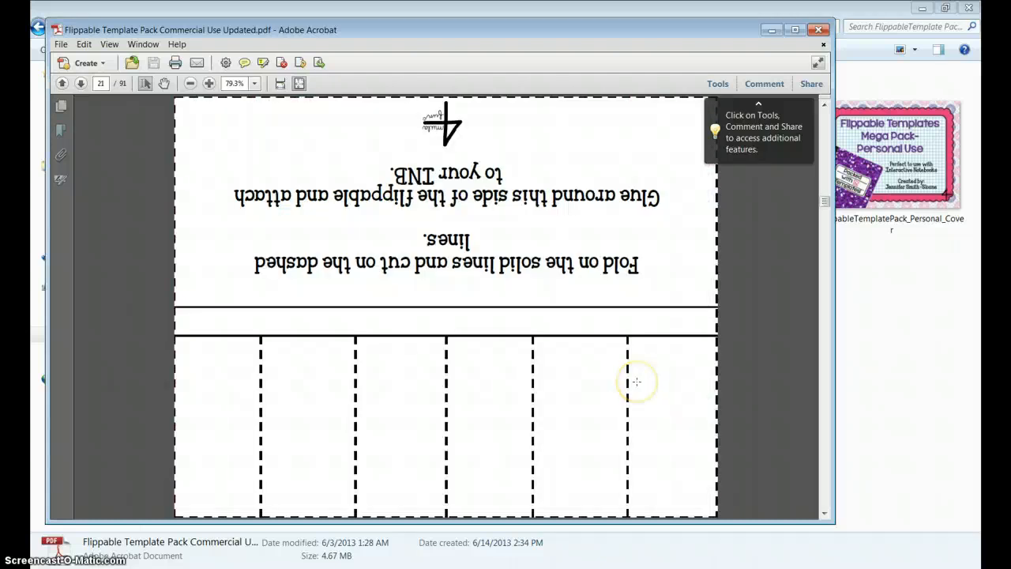
left_click(81, 82)
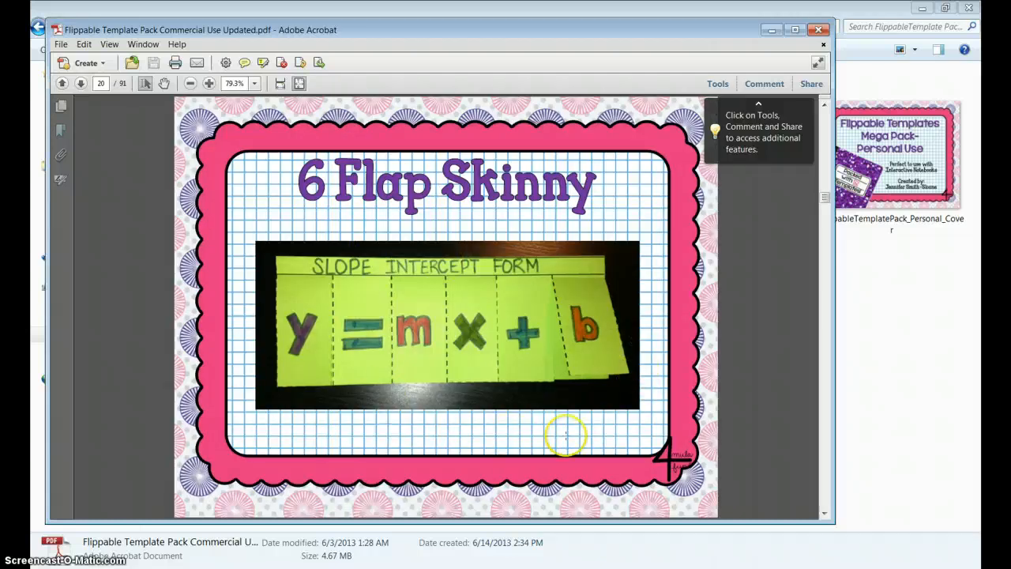
mouse_move(577, 417)
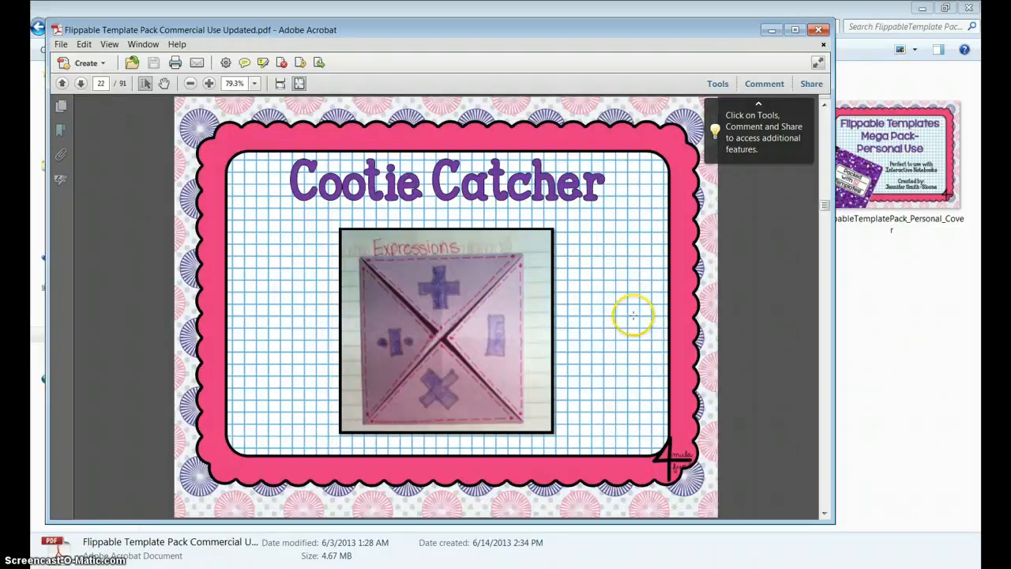
left_click(81, 82)
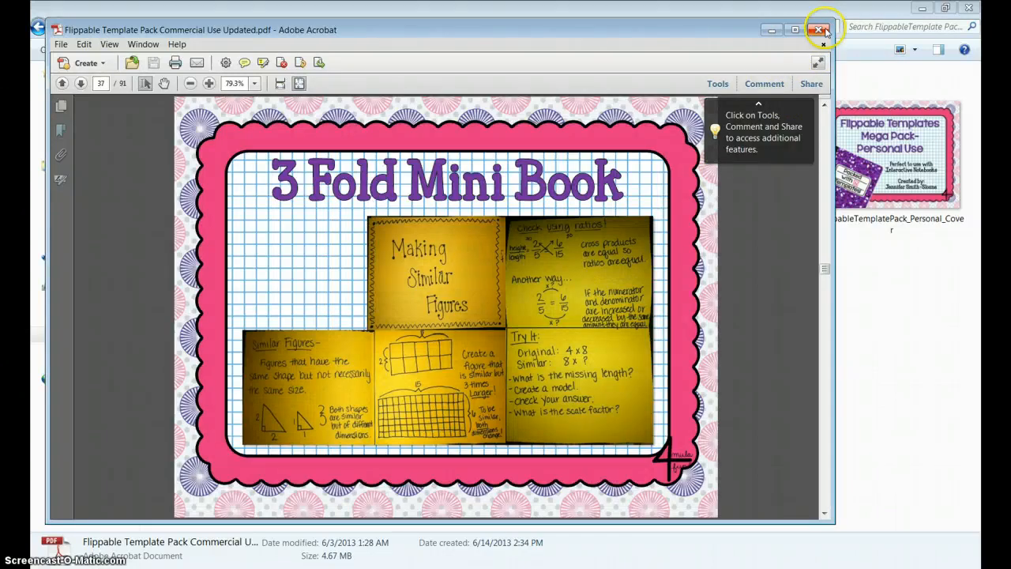
left_click(818, 30)
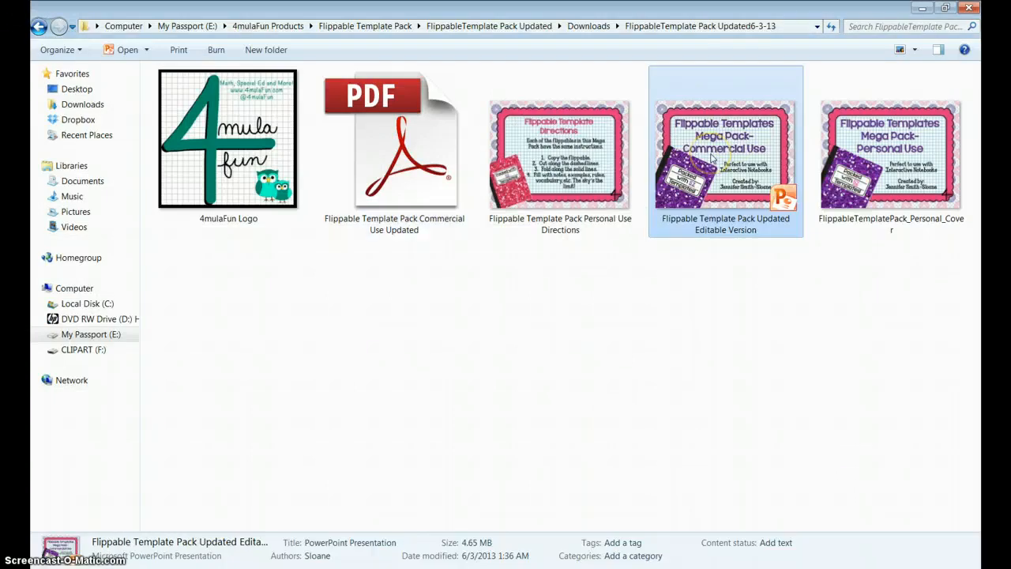
Open the Editable Version .pptx and go to slide 4, the flap back side.
double_click(725, 154)
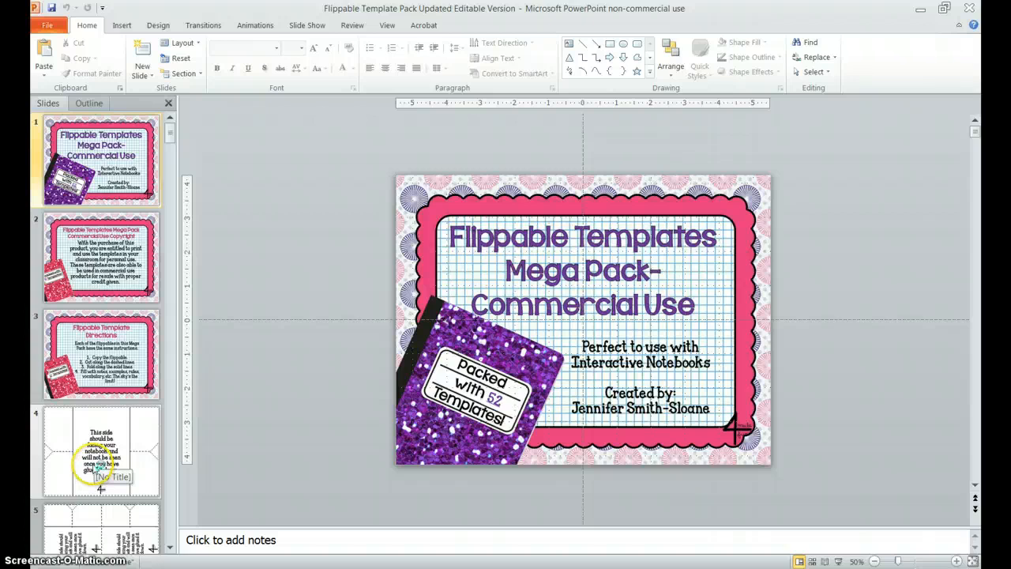
left_click(101, 451)
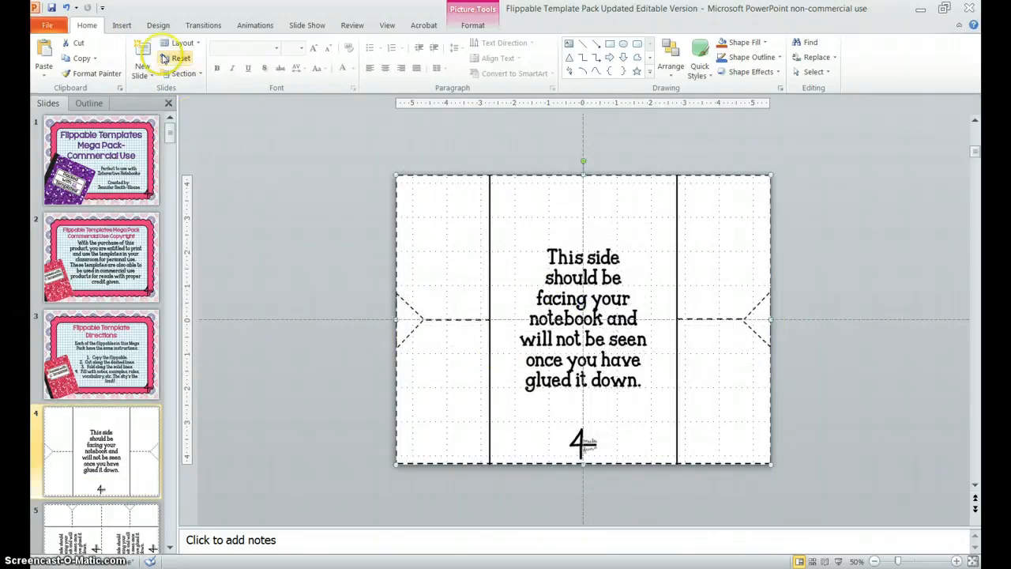
Draw a text box on the top-left flap reading 'Imperative'.
left_click(122, 26)
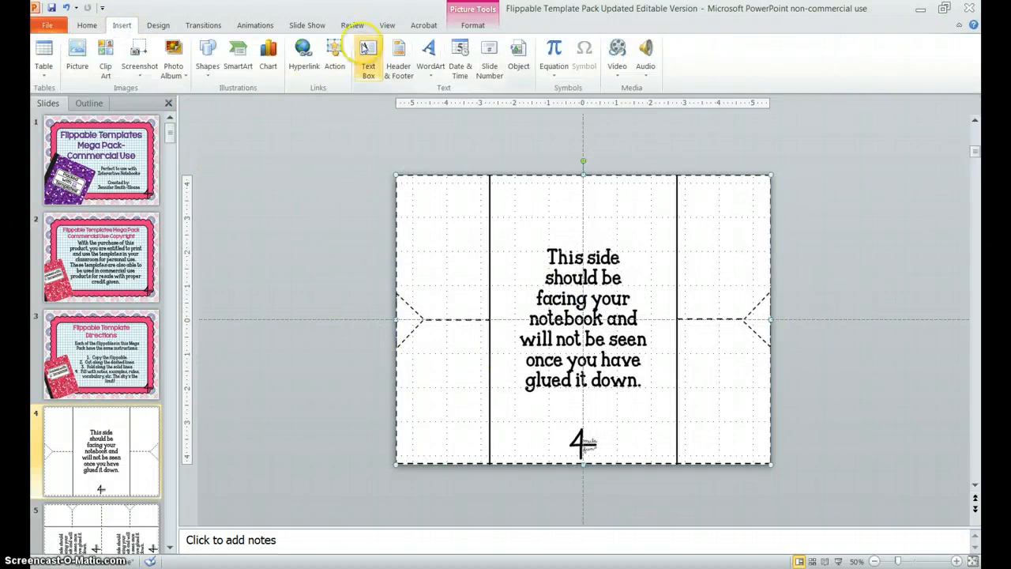
left_click(368, 50)
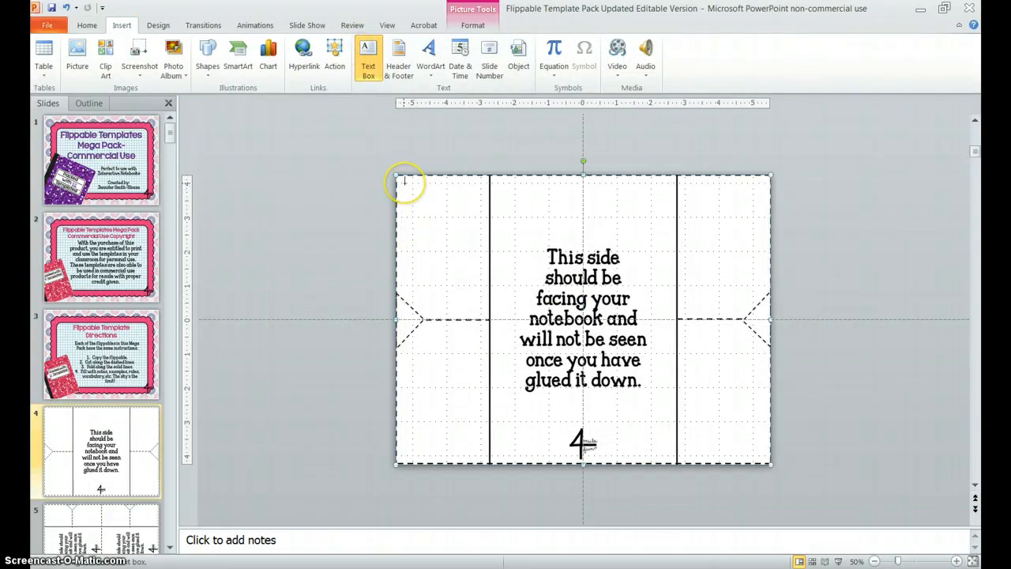
left_click_drag(404, 182, 527, 240)
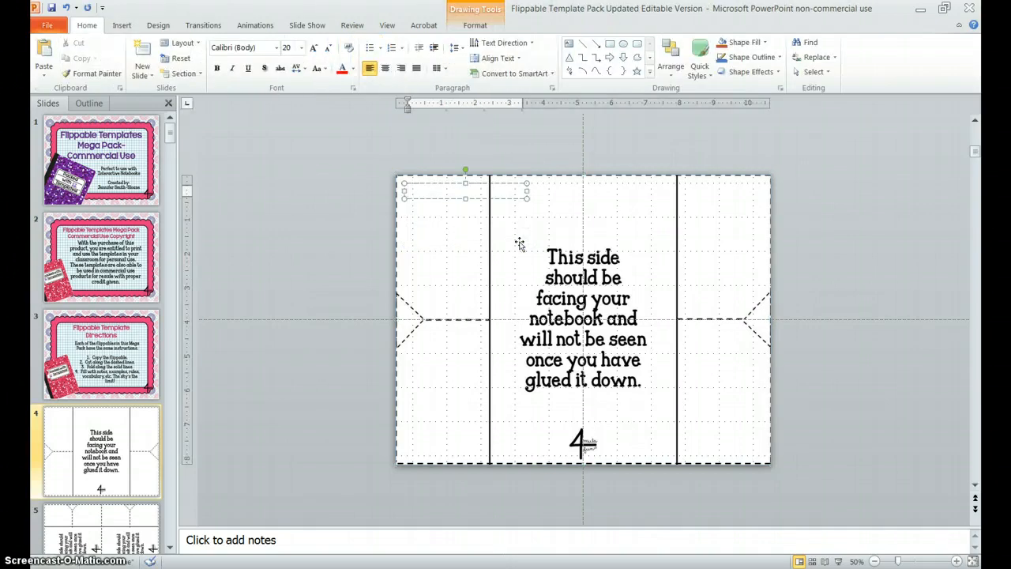
type("Imperative")
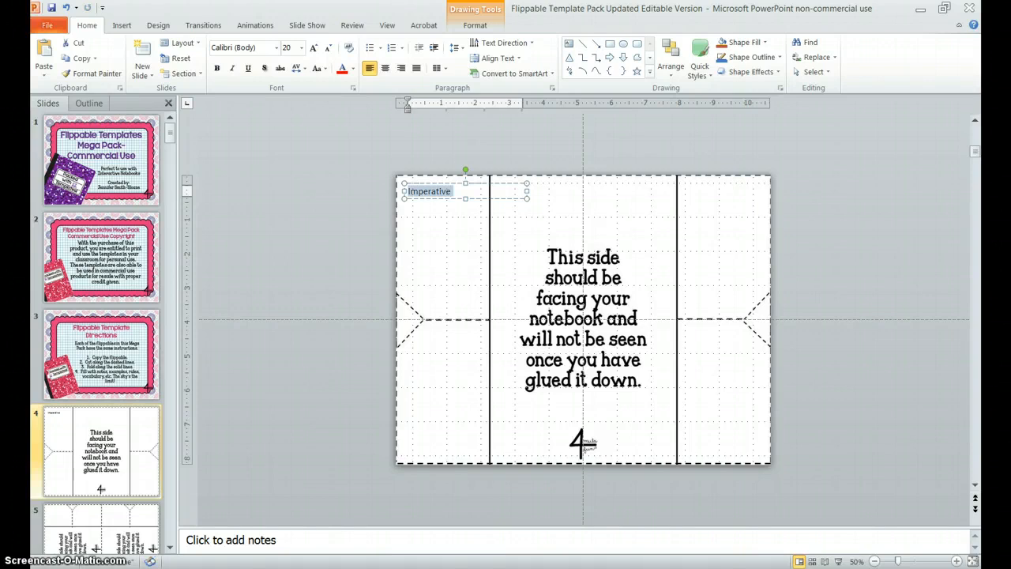
Set the label's font to KG Dancing on the Rooftop.
left_click(275, 47)
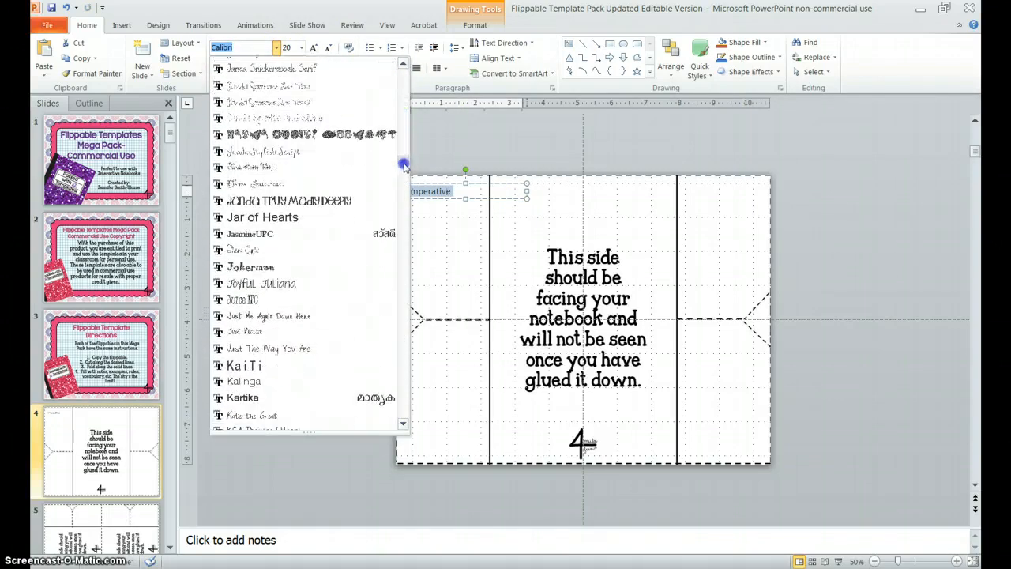
scroll("down", 3)
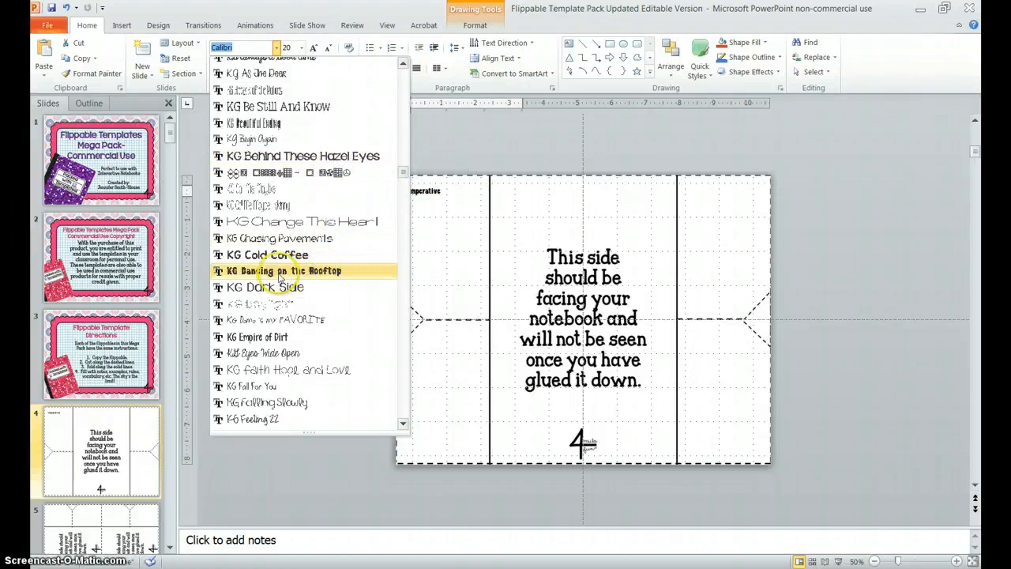
left_click(283, 270)
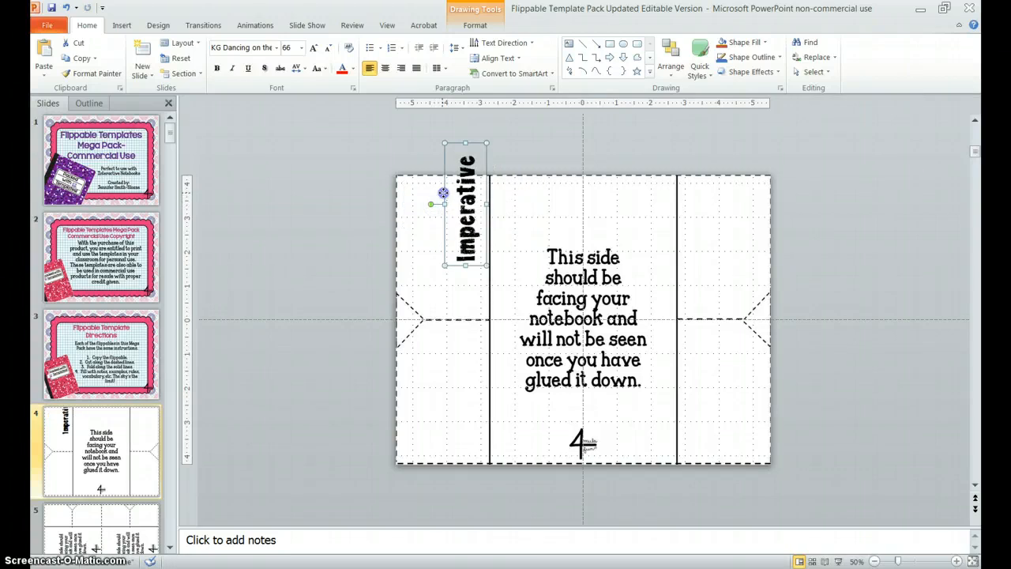
Fit the Imperative label inside the top-left flap and copy it for the Exclamatory label below.
left_click_drag(464, 202, 446, 245)
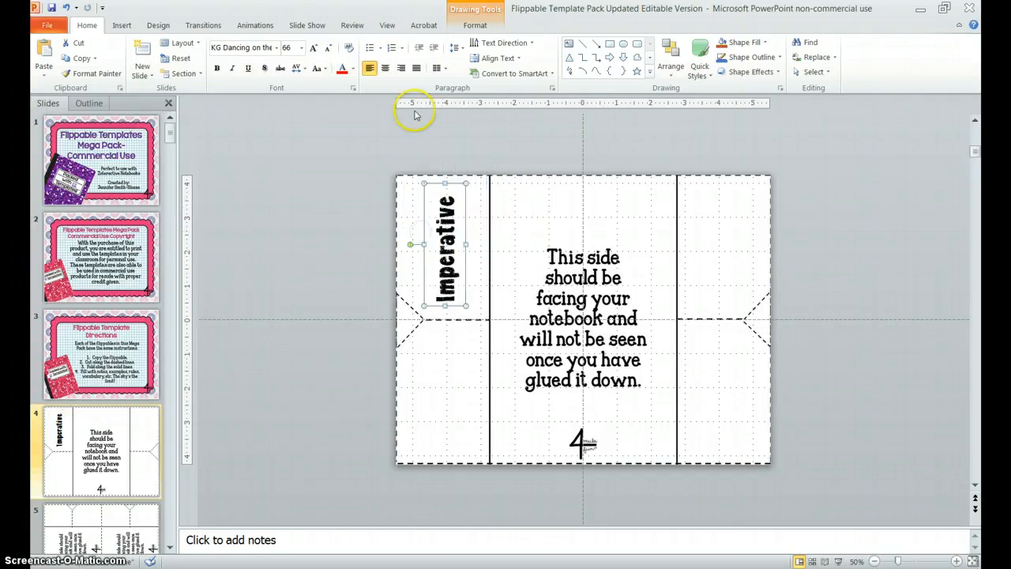
left_click(360, 269)
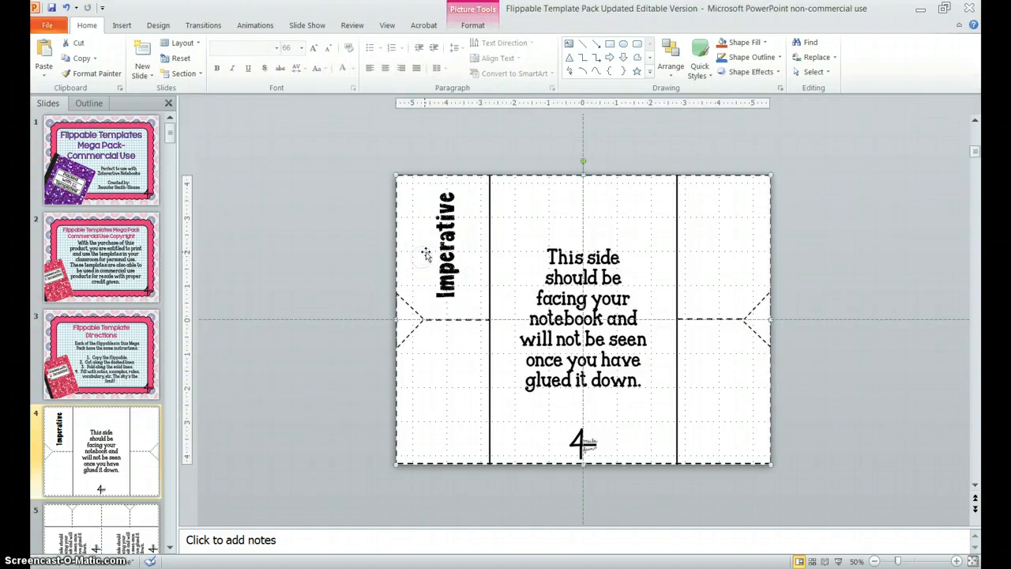
left_click(446, 266)
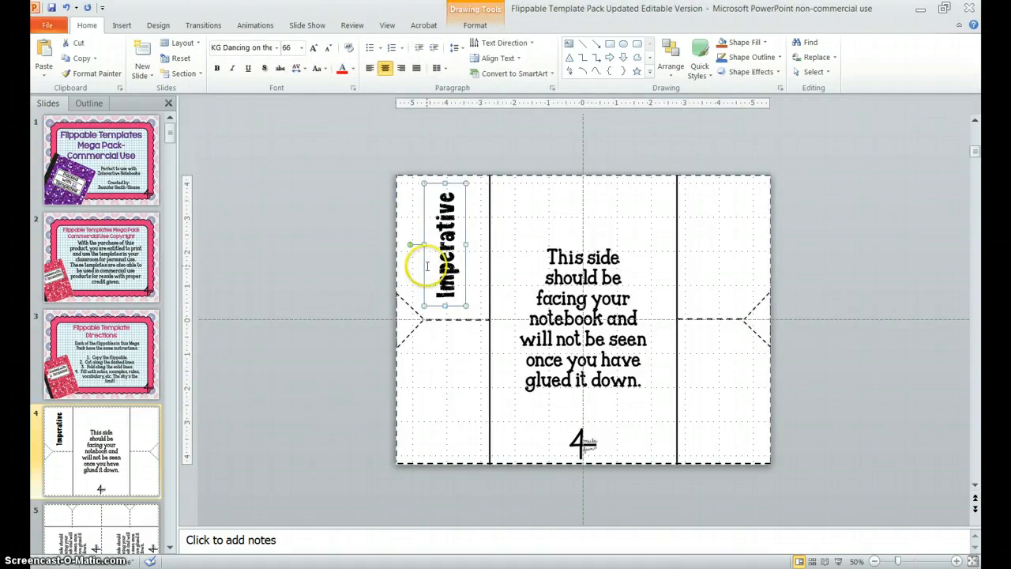
right_click(446, 260)
type("Exclamatory")
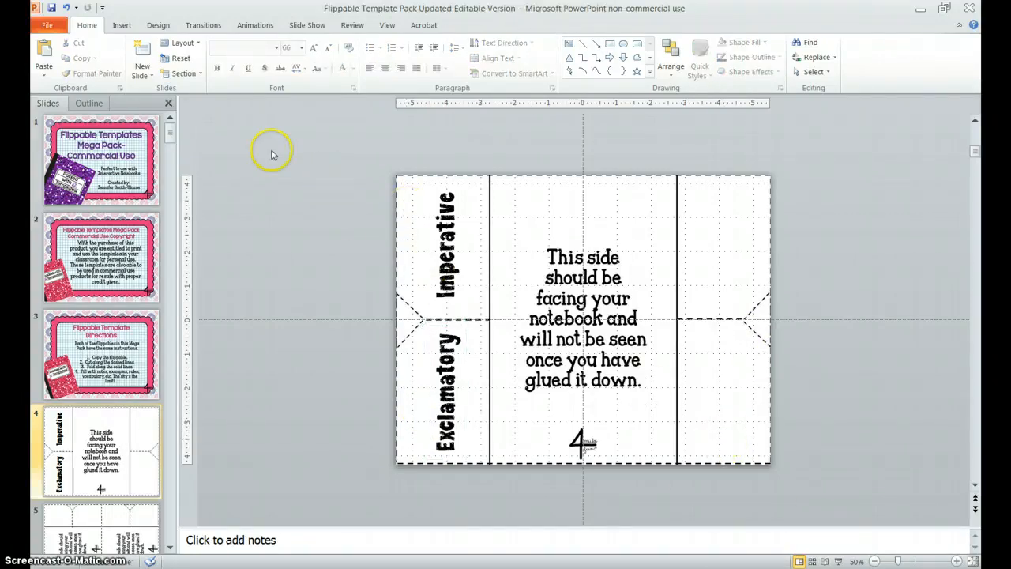
Export only the current slide as a JPEG named TypesofSentencesFlippable.
left_click(47, 25)
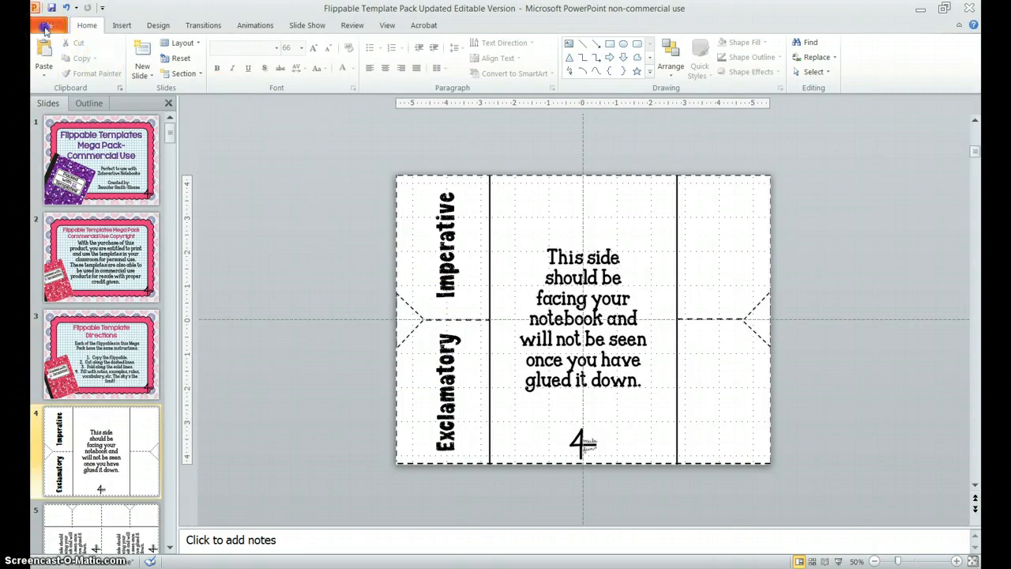
left_click(53, 25)
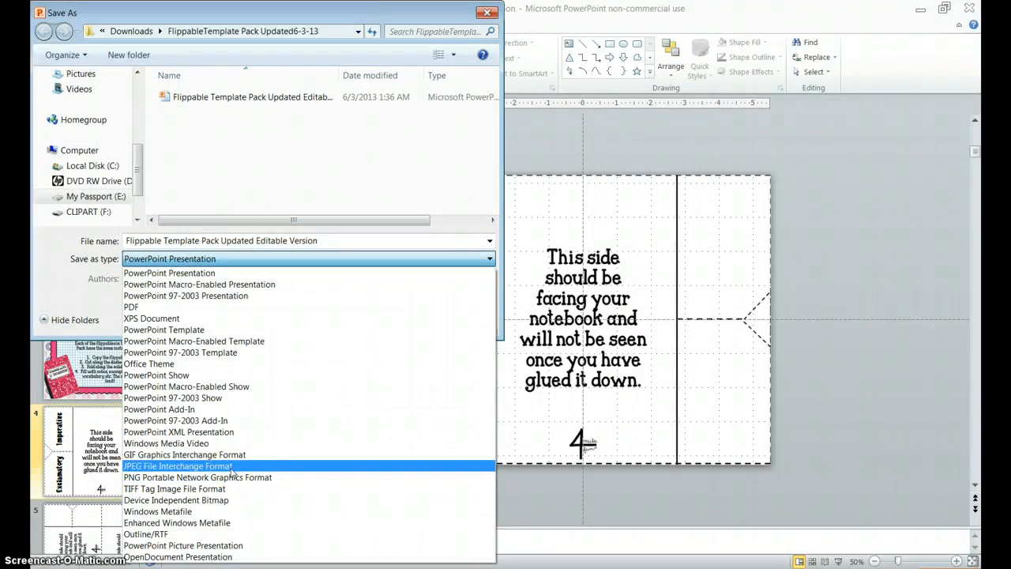
left_click(177, 464)
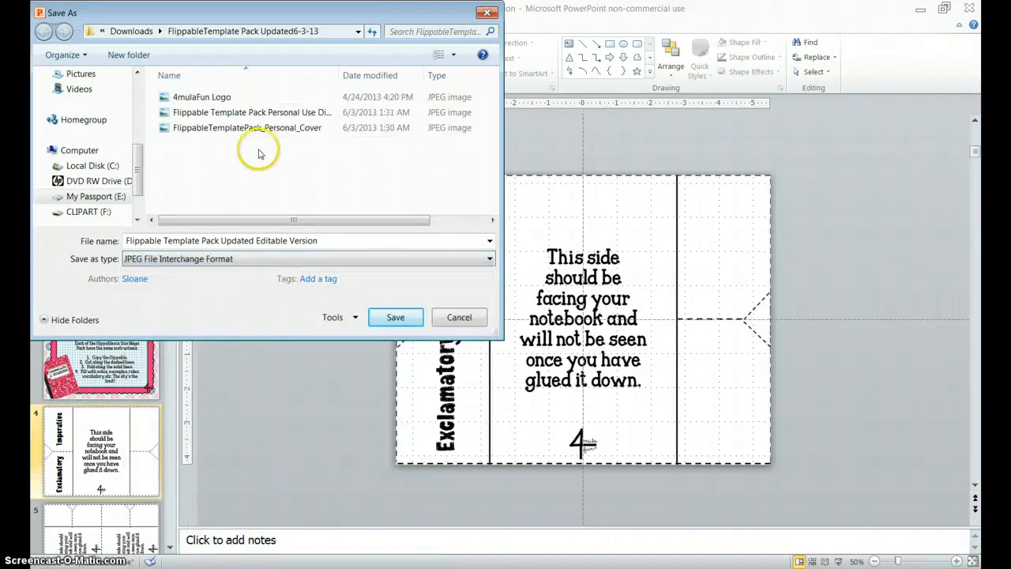
triple_click(221, 240)
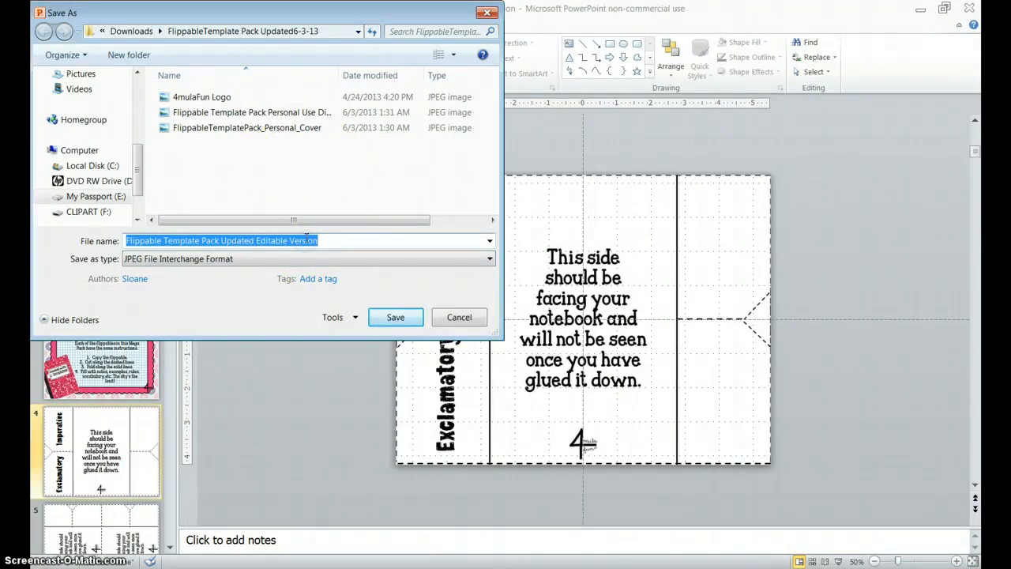
type("TypesofSentencesFlippable")
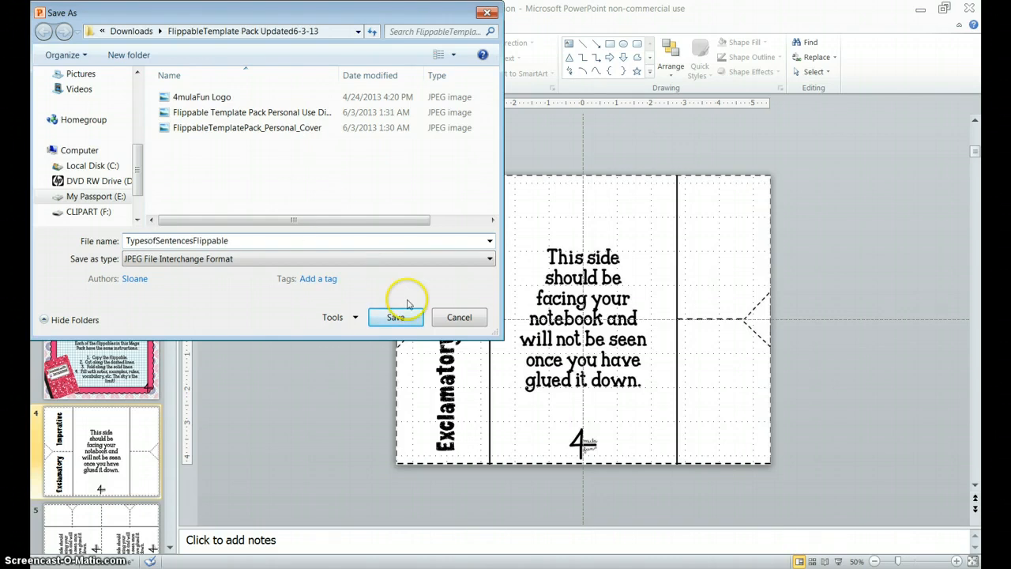
left_click(395, 316)
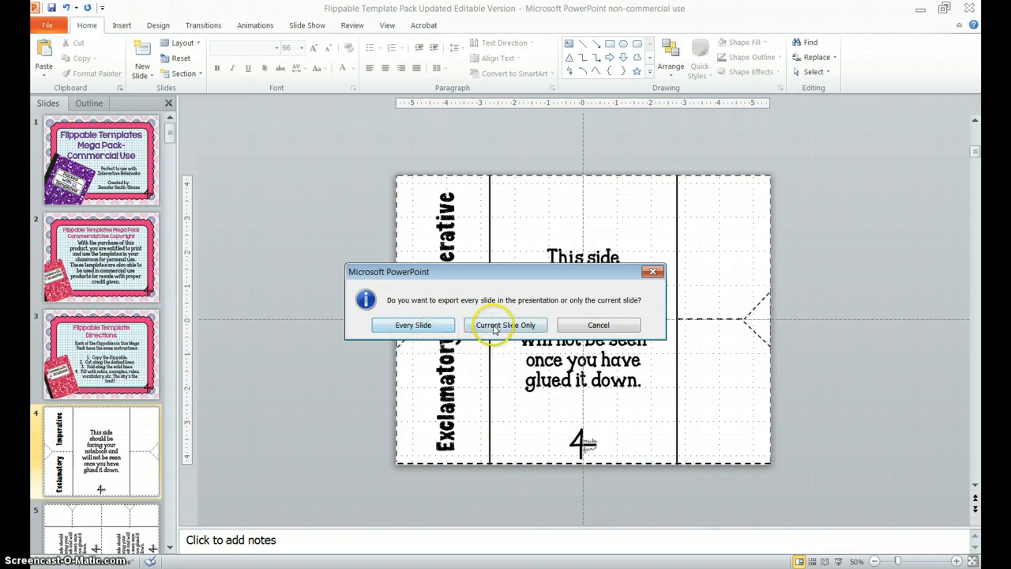
left_click(507, 325)
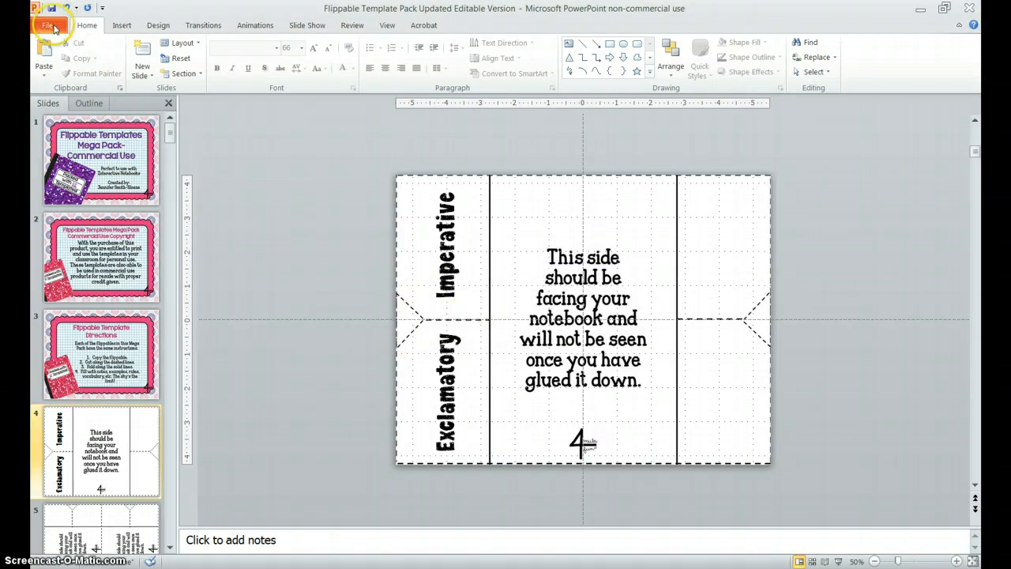
Open the presentation's folder via File Info, view the TypesofSentencesFlippable JPEG, then close the preview.
left_click(47, 26)
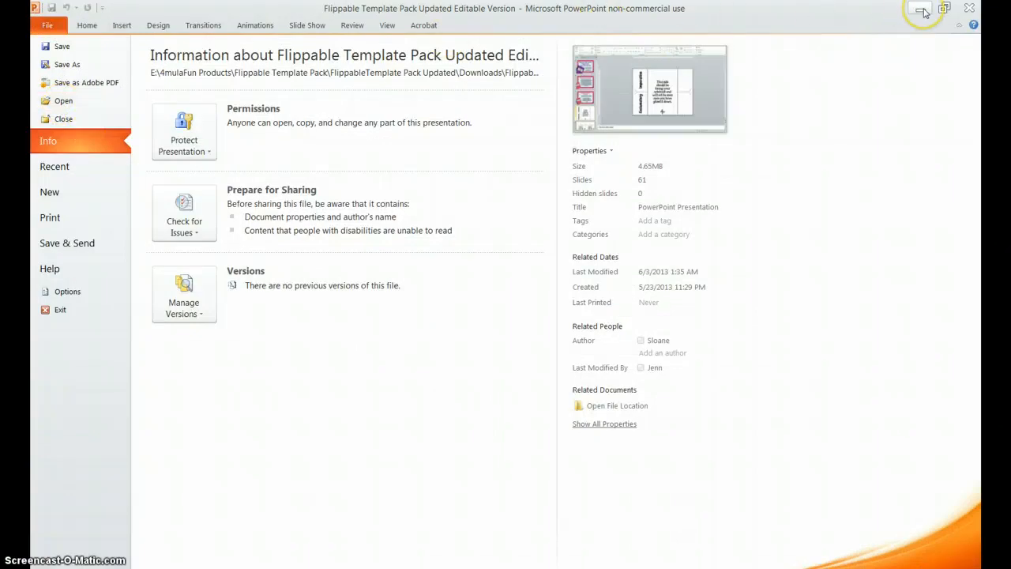
left_click(616, 404)
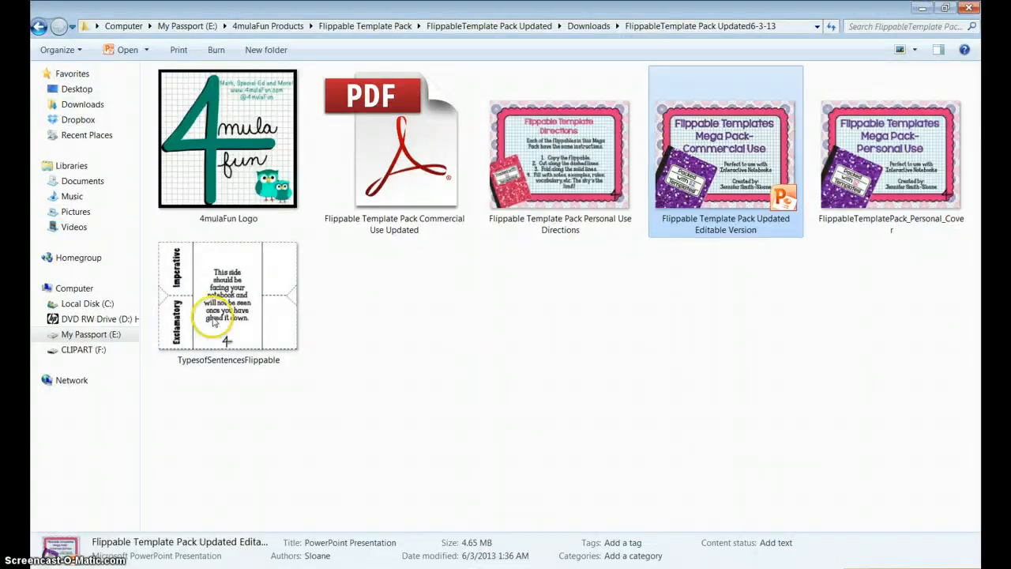
double_click(228, 297)
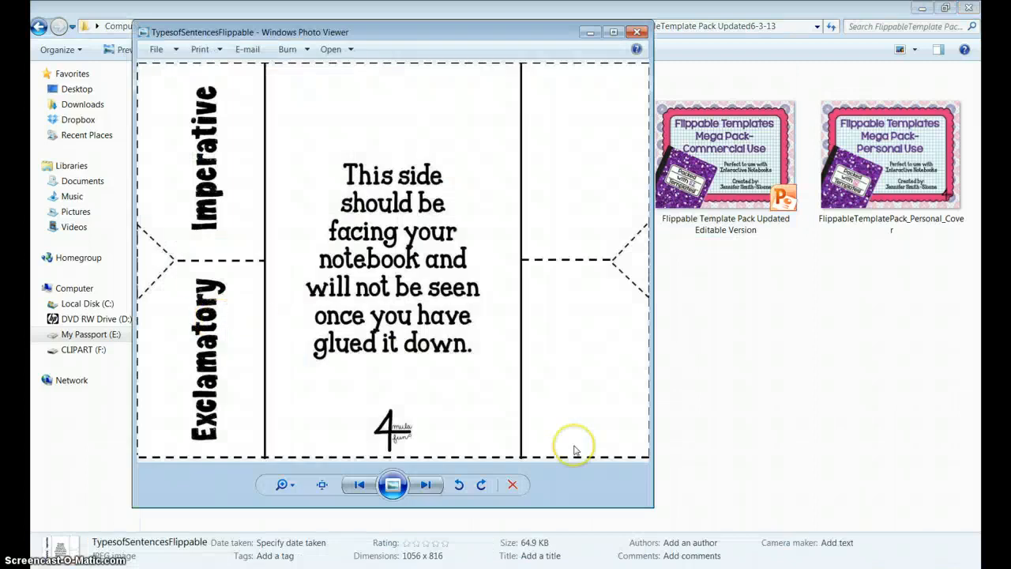
mouse_move(637, 32)
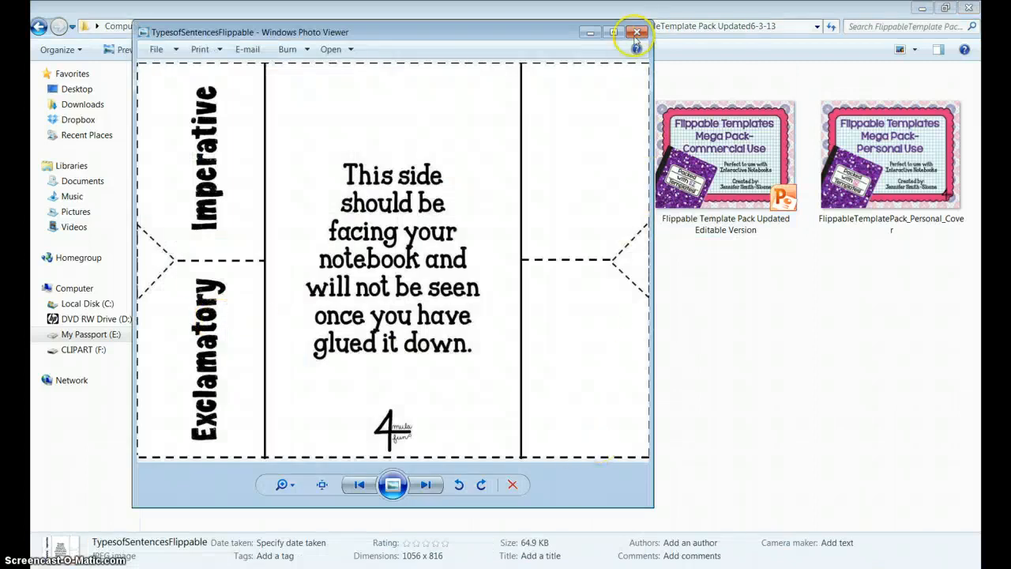
left_click(638, 32)
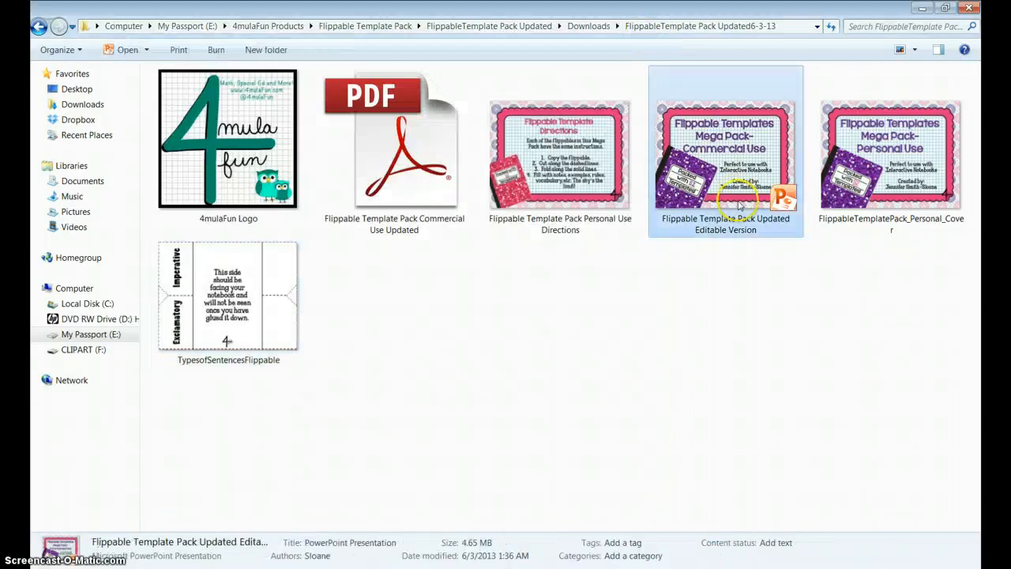
Reopen the Editable Version presentation and go to slide 12 with the fold-and-glue instructions.
double_click(725, 152)
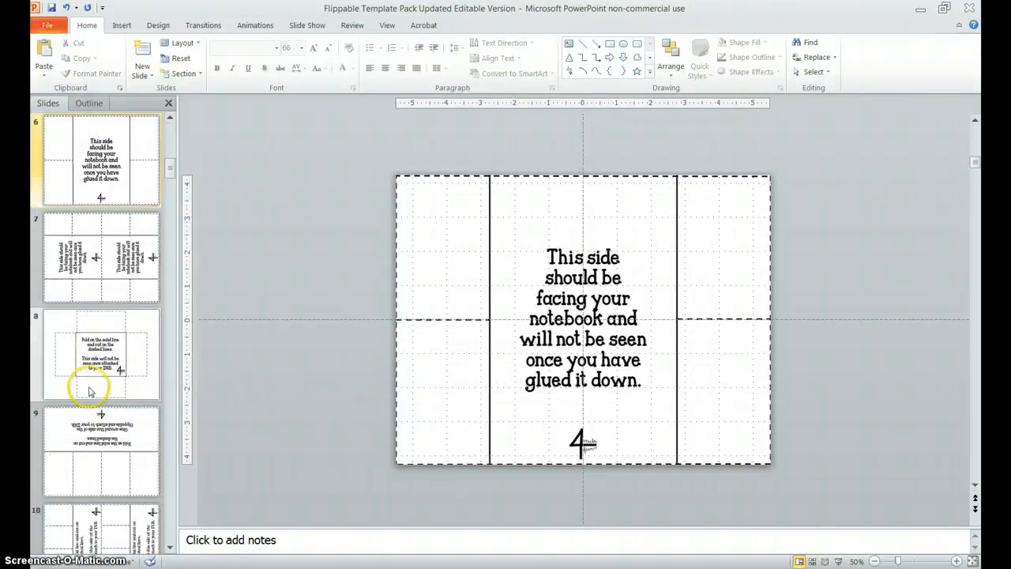
left_click(101, 353)
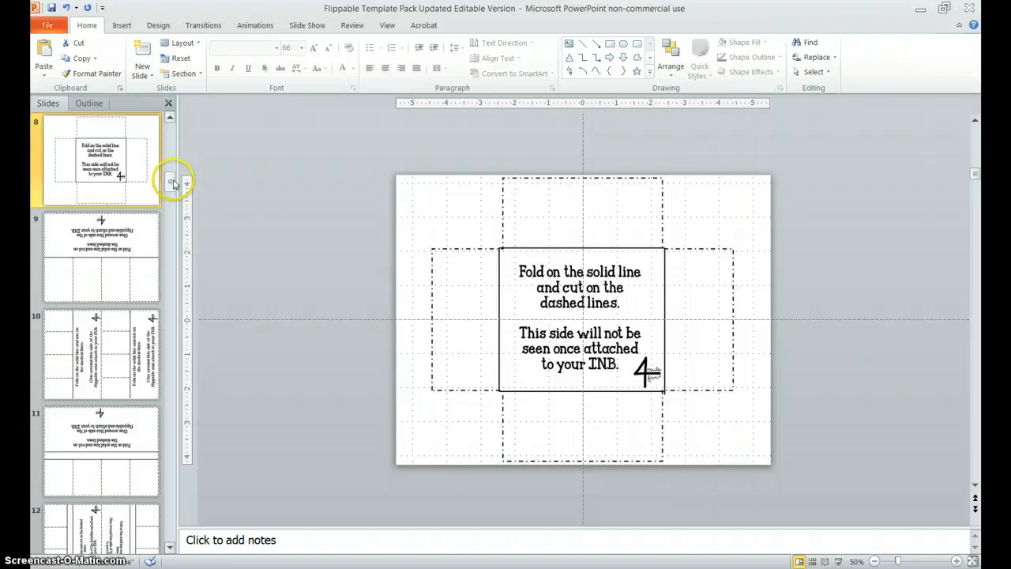
scroll("down", 3)
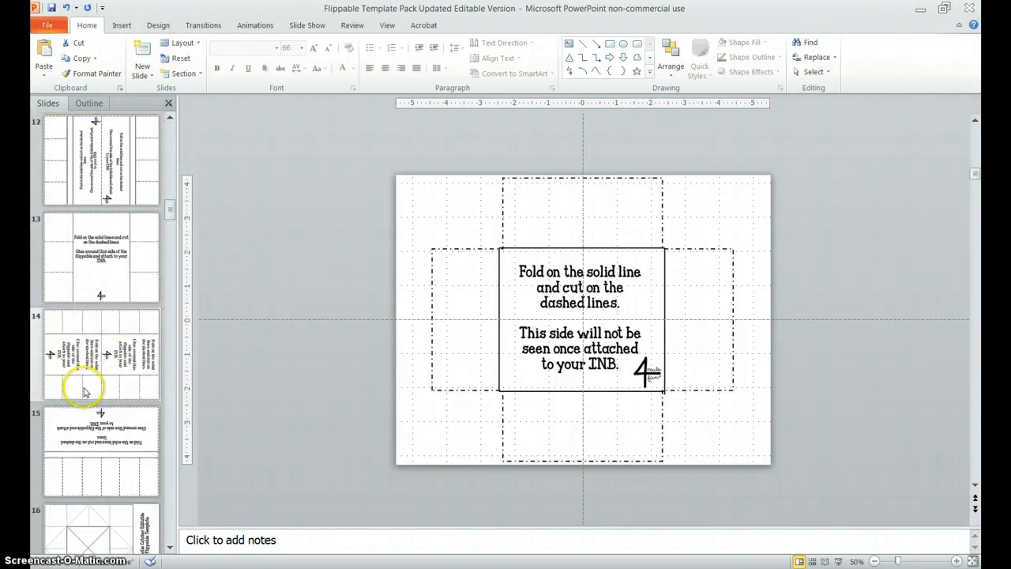
left_click(101, 160)
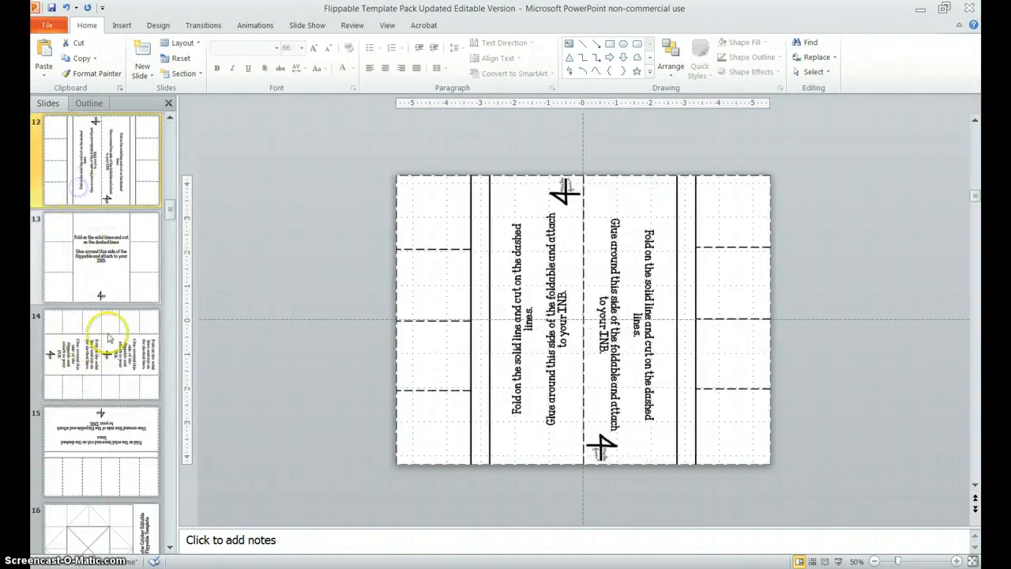
mouse_move(123, 351)
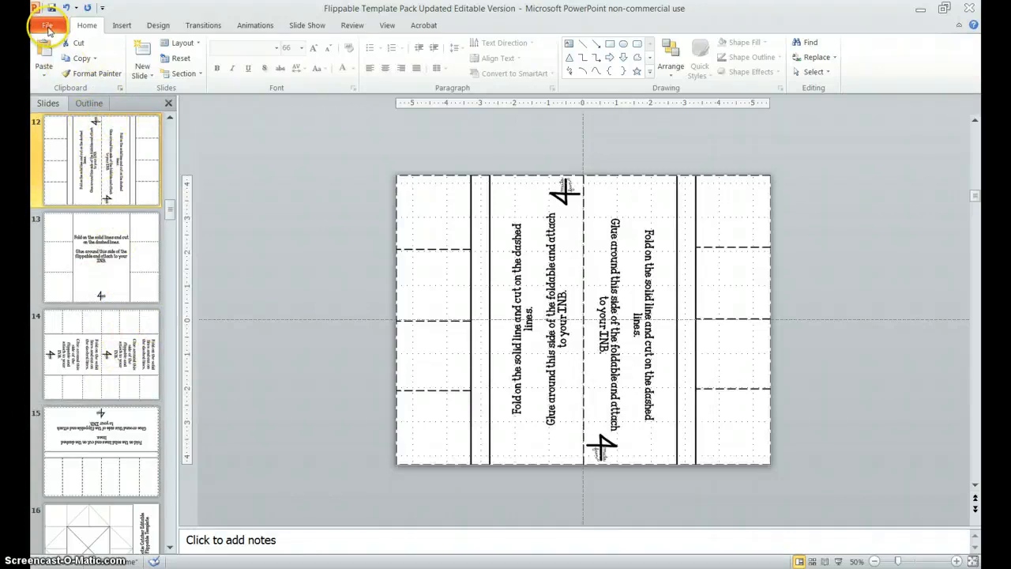
Show slide 12's print preview and turn off Scale to Fit Paper to compare the layout.
left_click(47, 25)
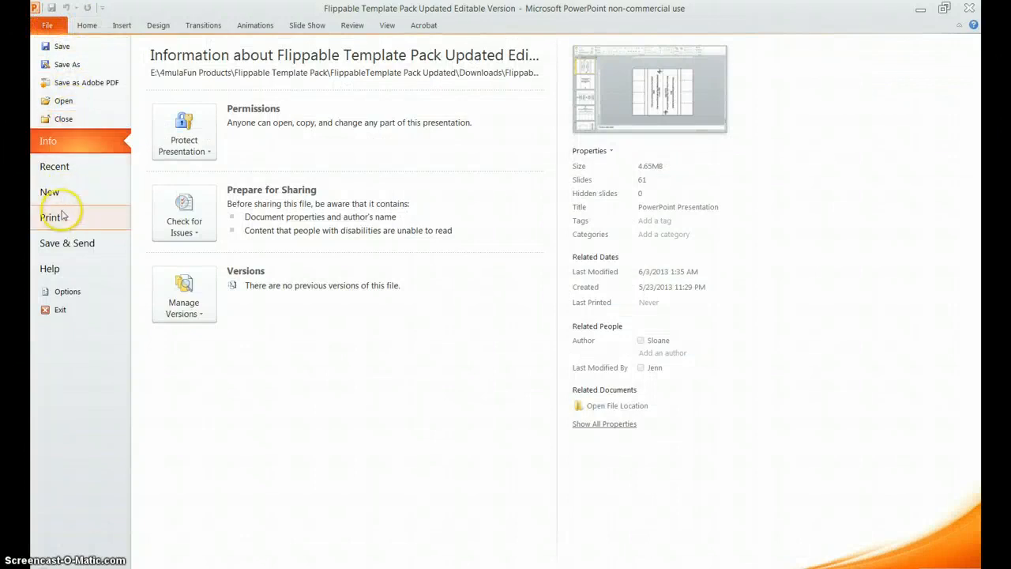
left_click(50, 218)
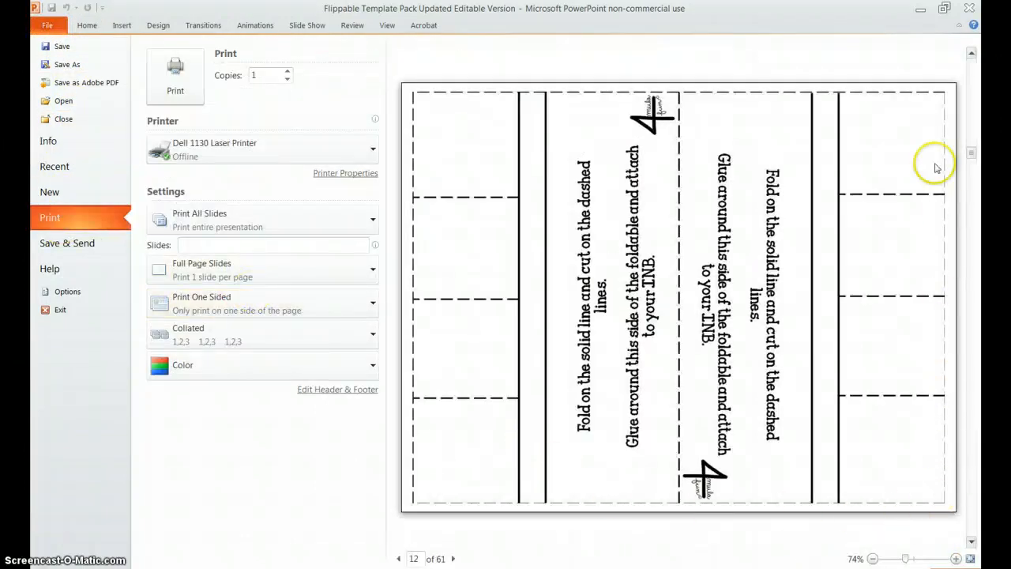
mouse_move(388, 464)
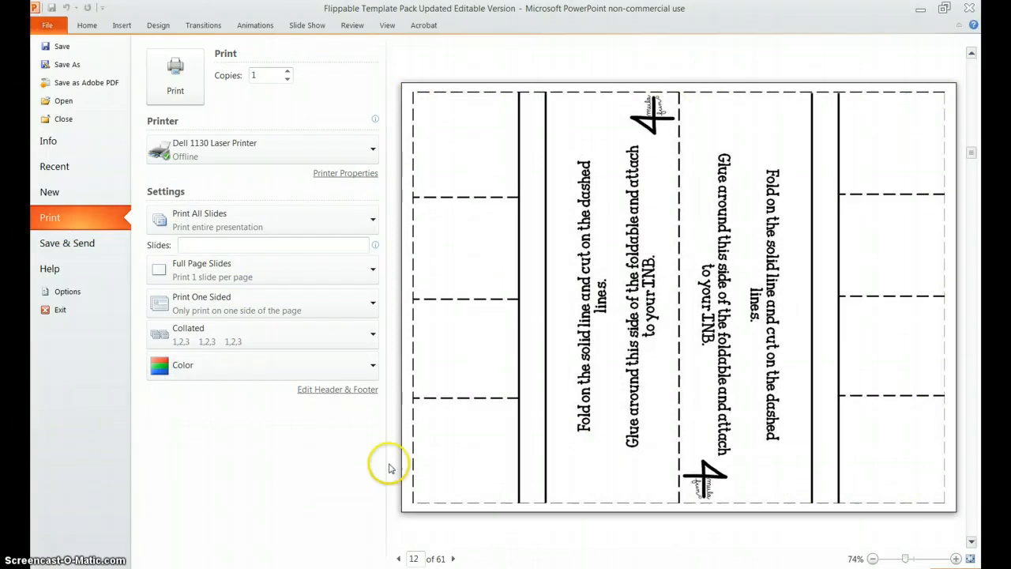
mouse_move(556, 177)
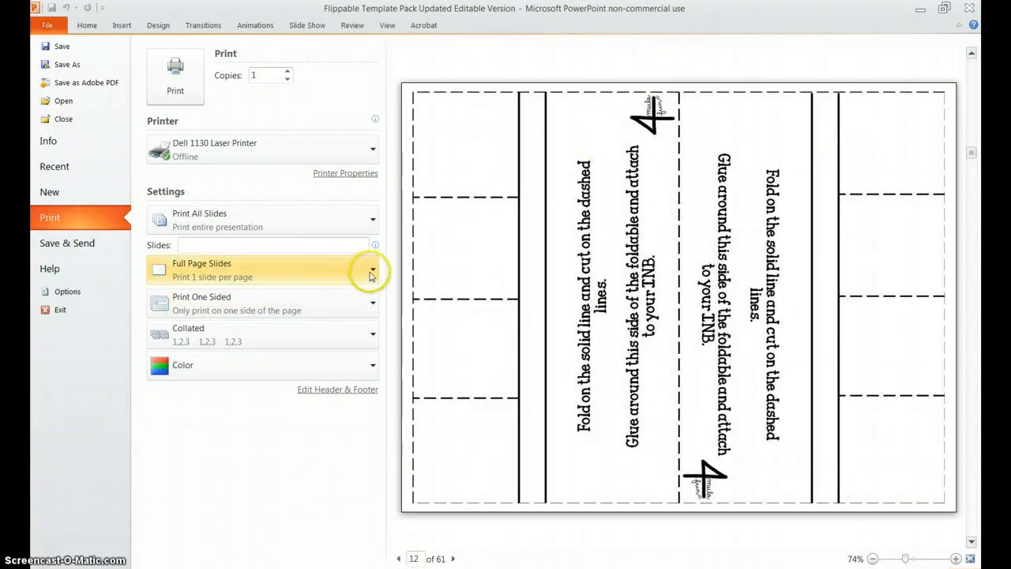
left_click(373, 271)
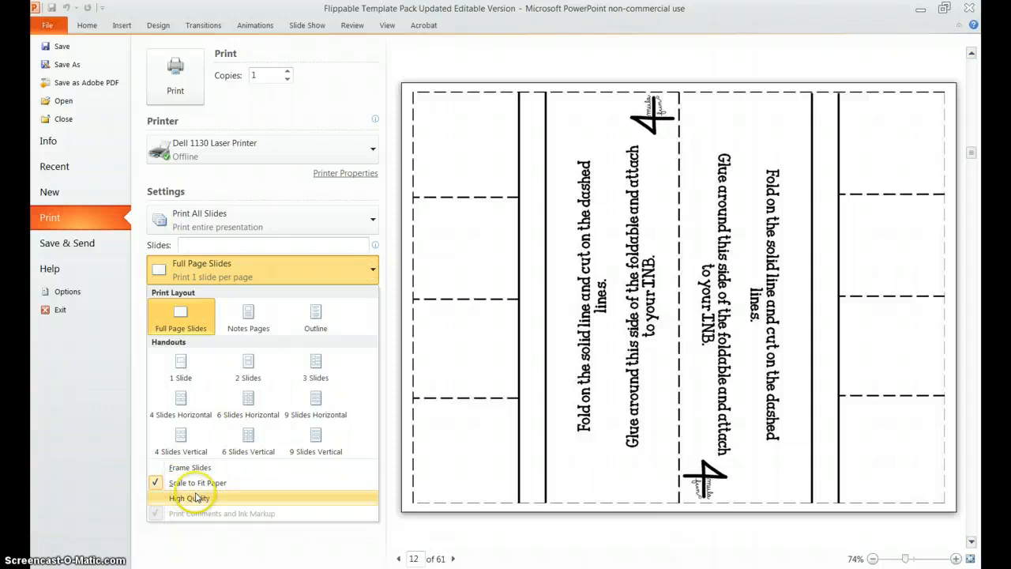
mouse_move(224, 486)
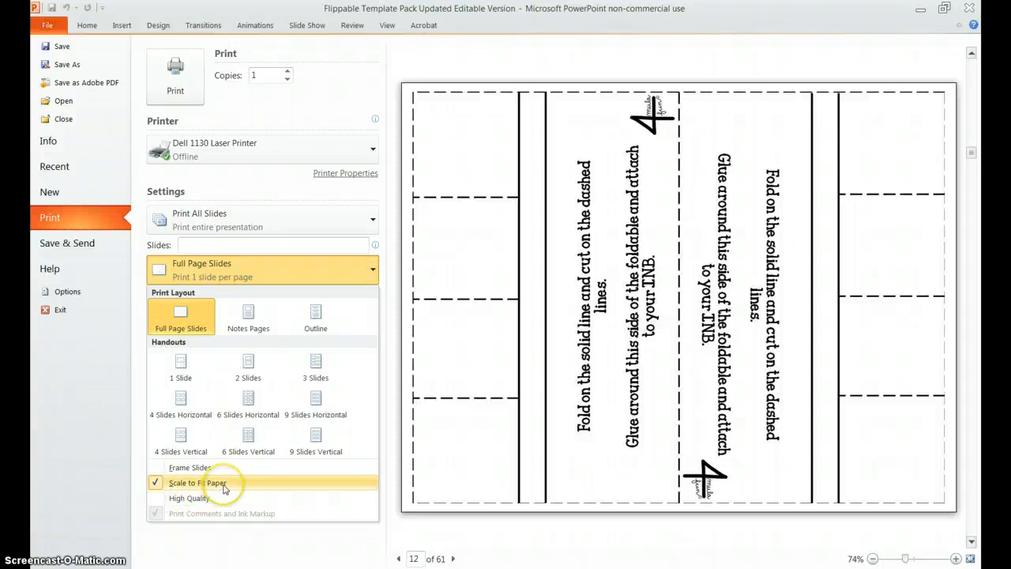
left_click(197, 483)
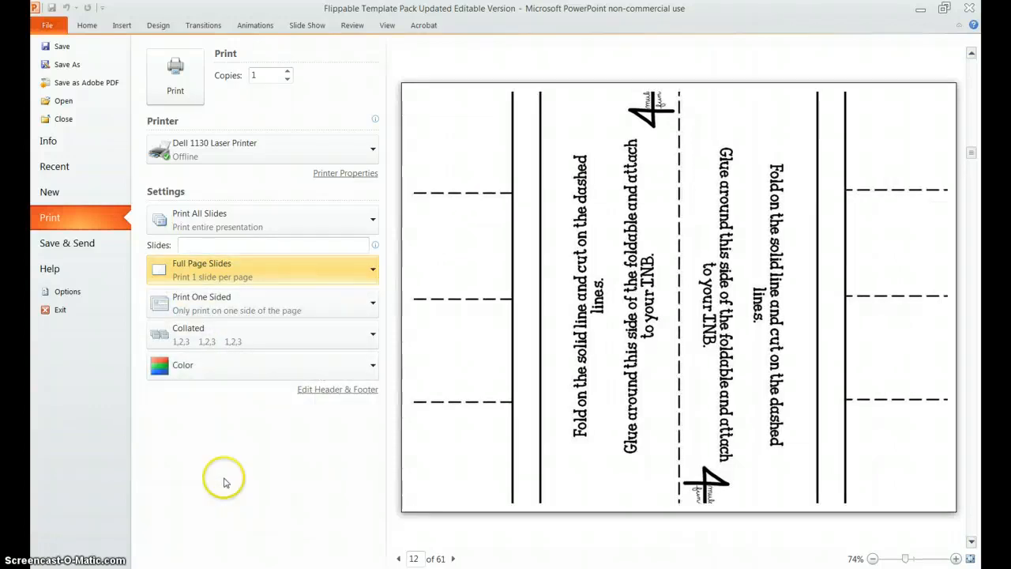
mouse_move(529, 96)
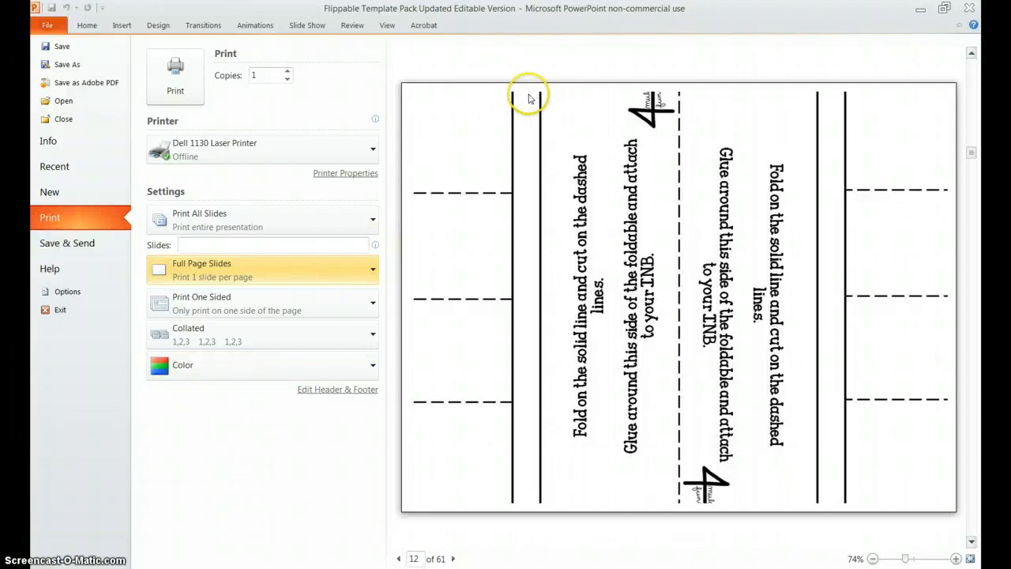
mouse_move(407, 485)
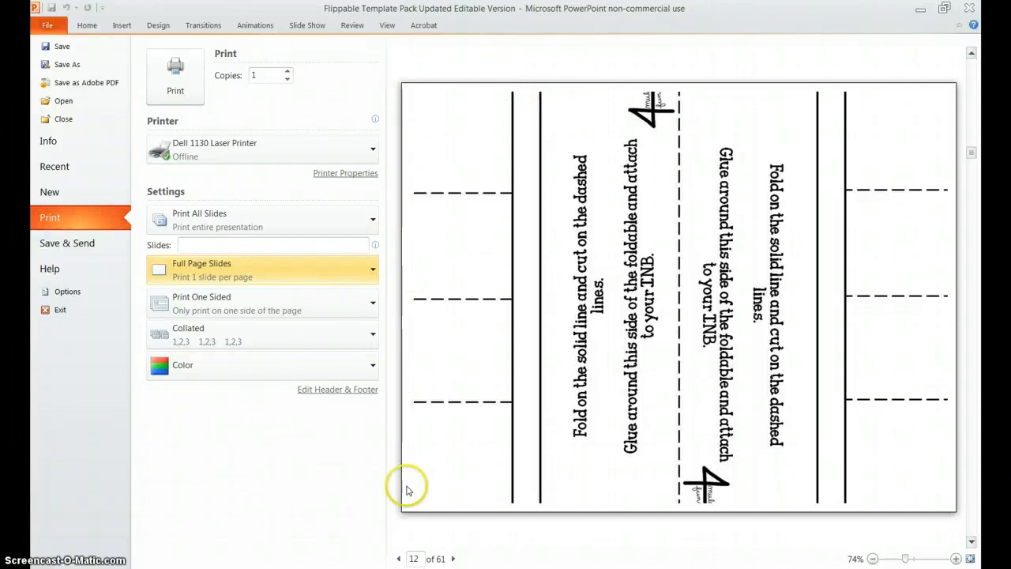
mouse_move(417, 404)
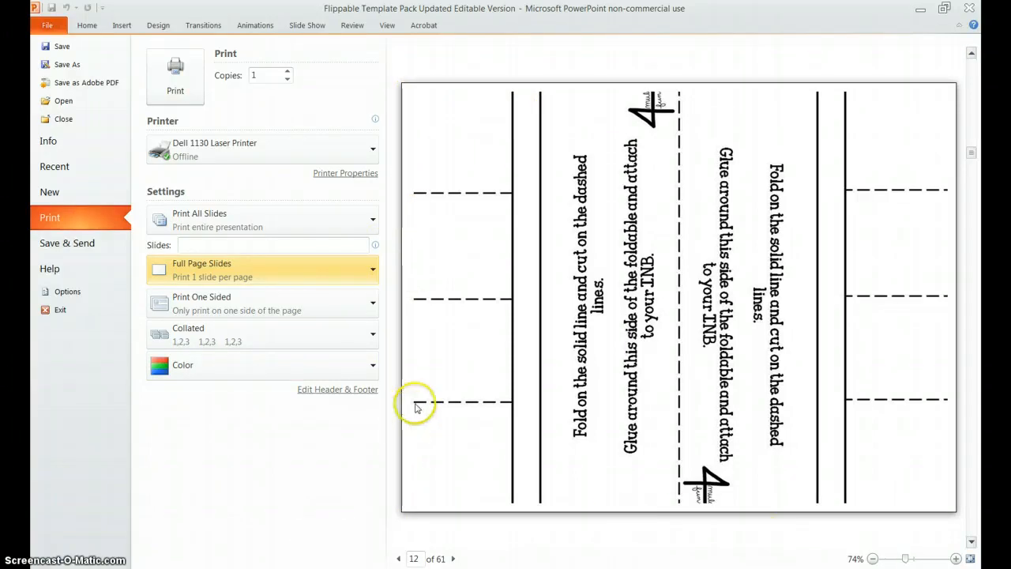
mouse_move(256, 341)
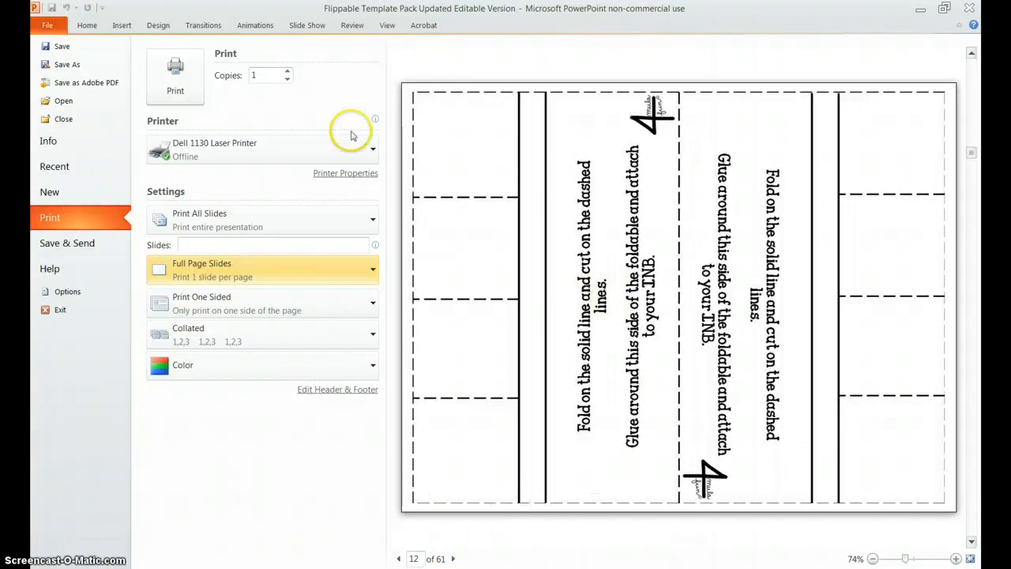
mouse_move(130, 95)
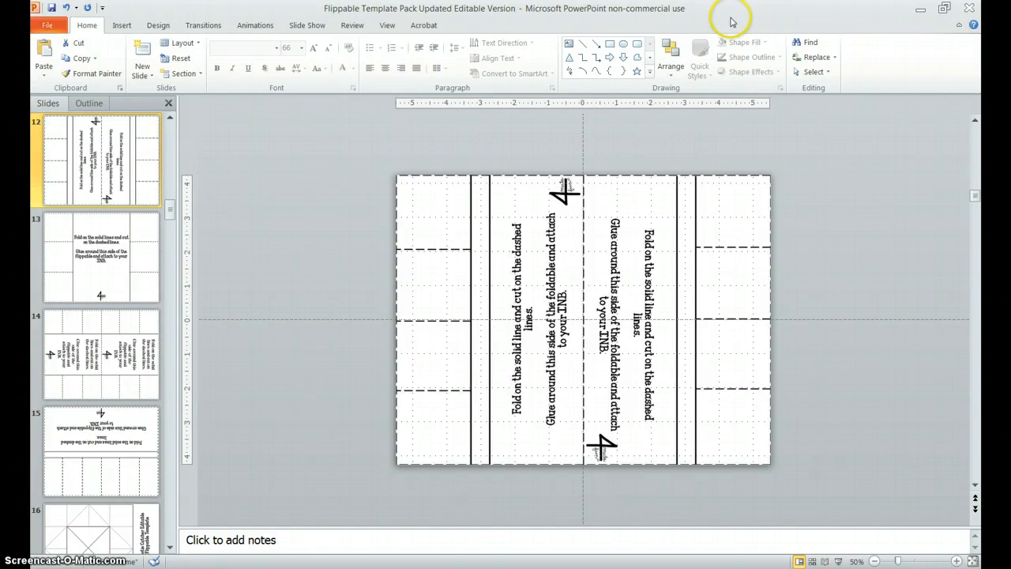
mouse_move(786, 19)
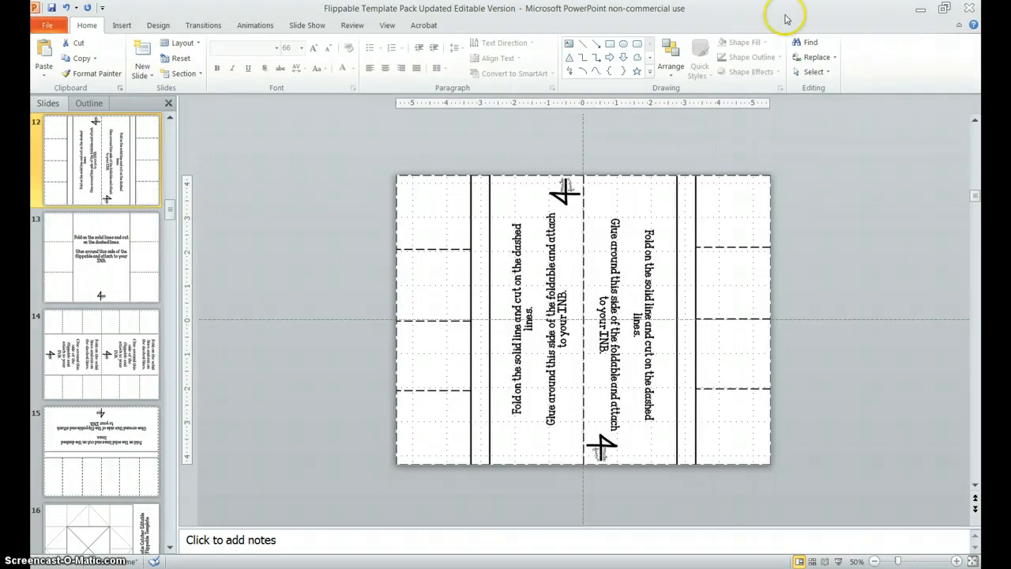